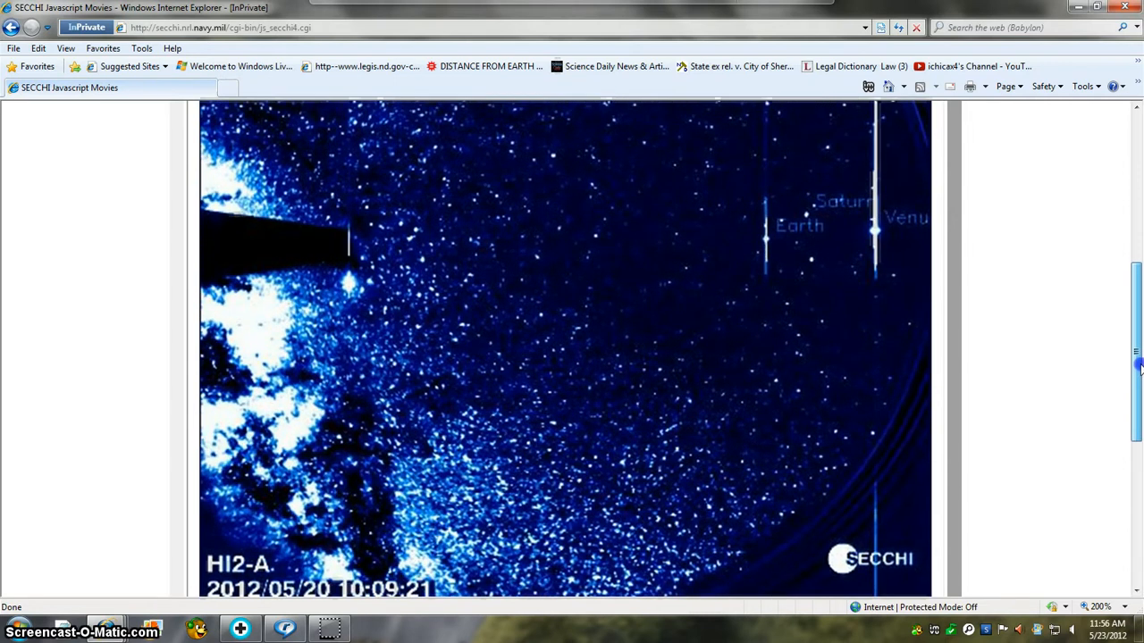
# - Scroll down to the HI2-A movie's date stamp, Play/Pause buttons, and Frame and Speed fields
pyautogui.scroll(-3)
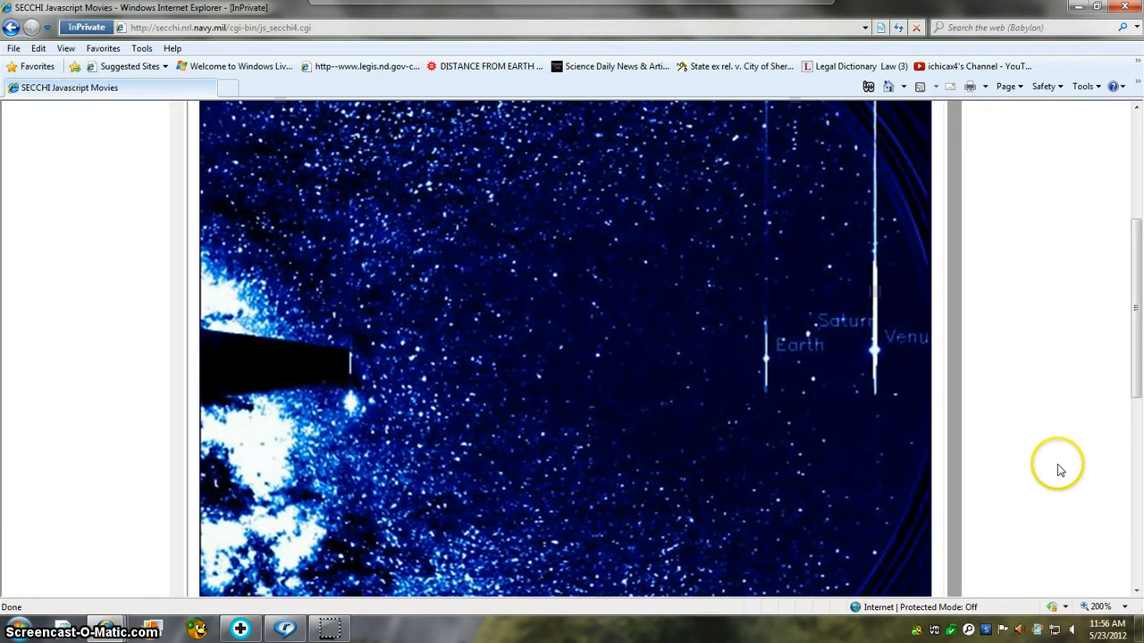
pyautogui.moveTo(1138, 299)
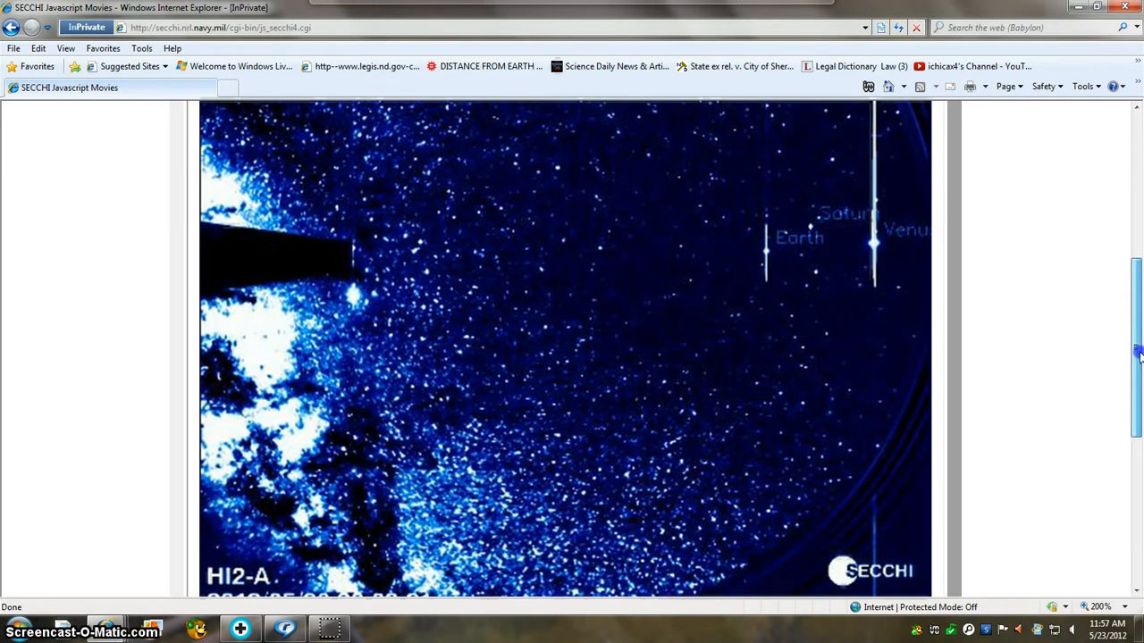
pyautogui.scroll(-3)
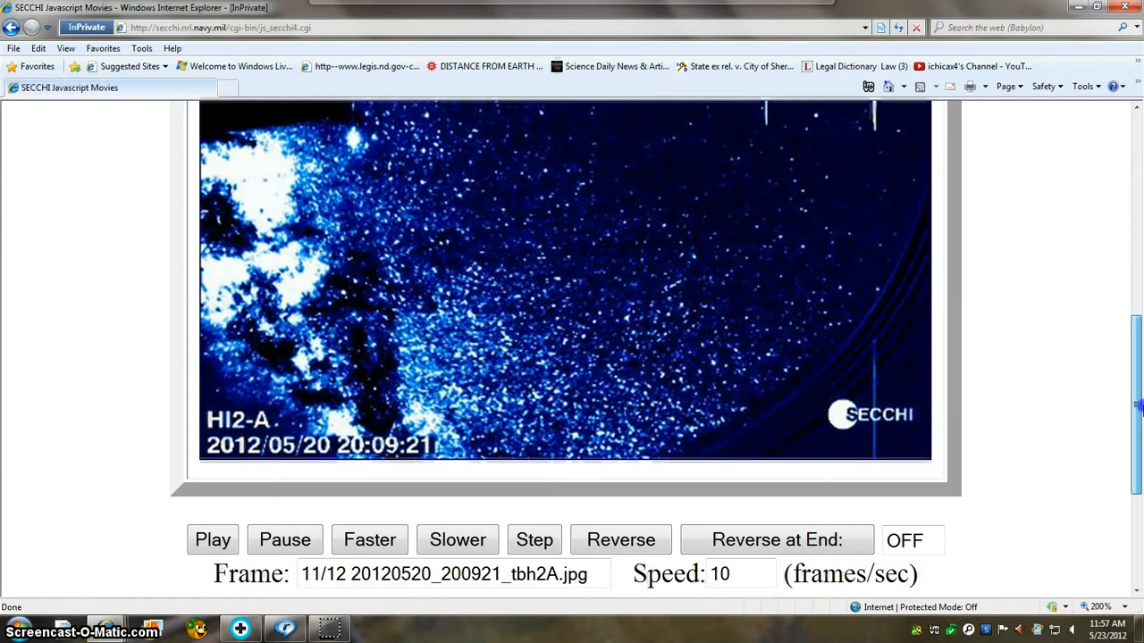
# - Scroll the page to show the HI2-A movie with its Earth, Saturn and Venus labels
pyautogui.scroll(-3)
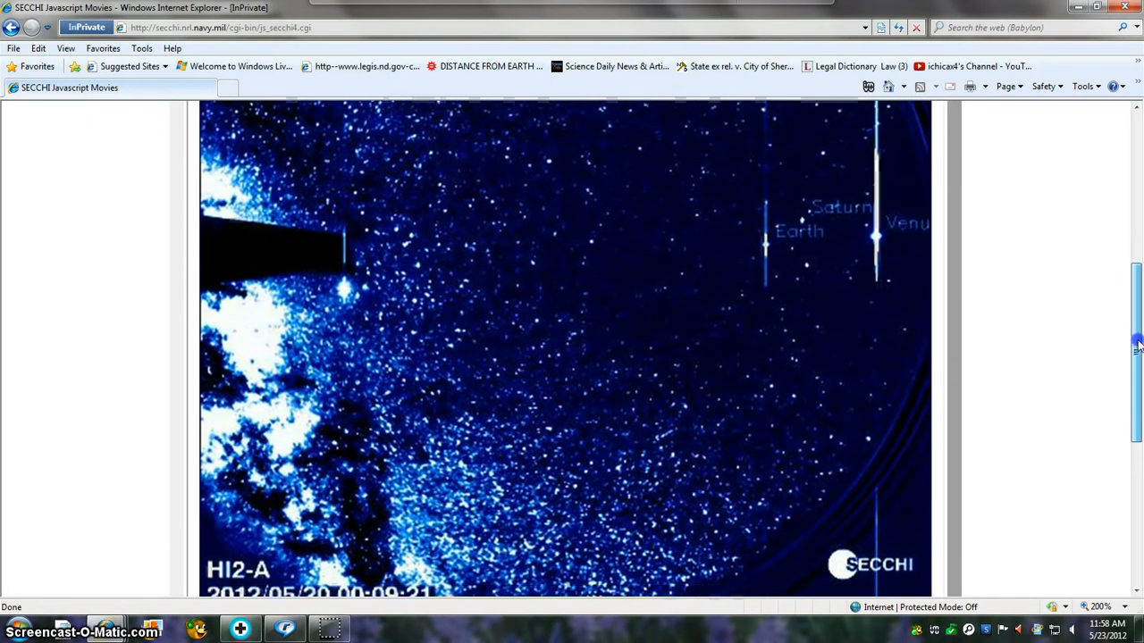
pyautogui.scroll(-3)
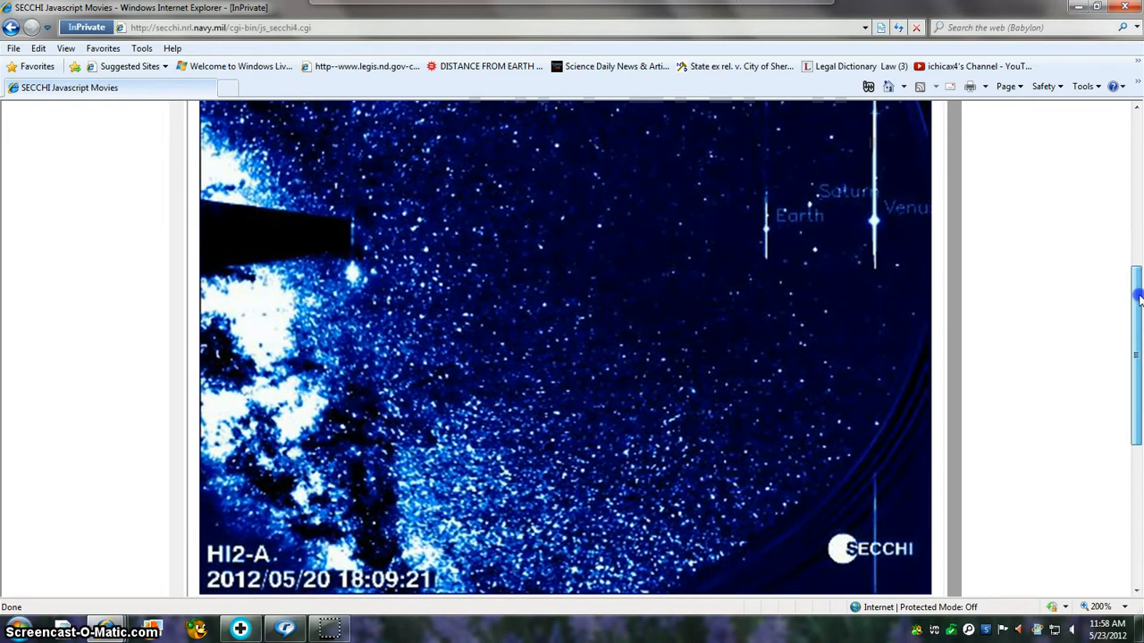
pyautogui.scroll(-3)
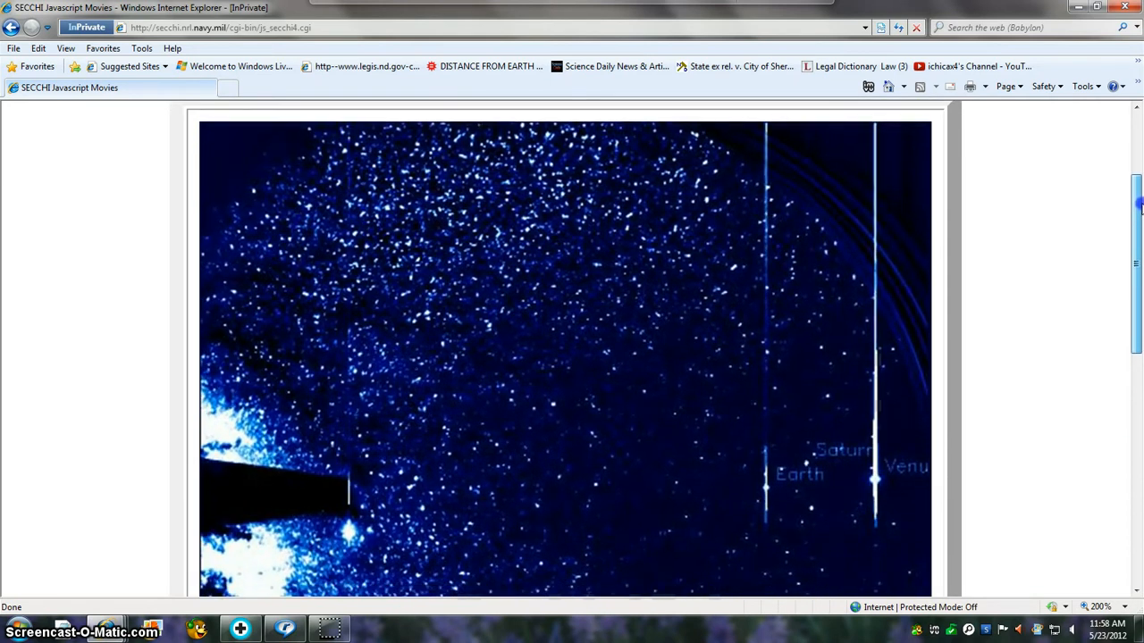
pyautogui.scroll(-3)
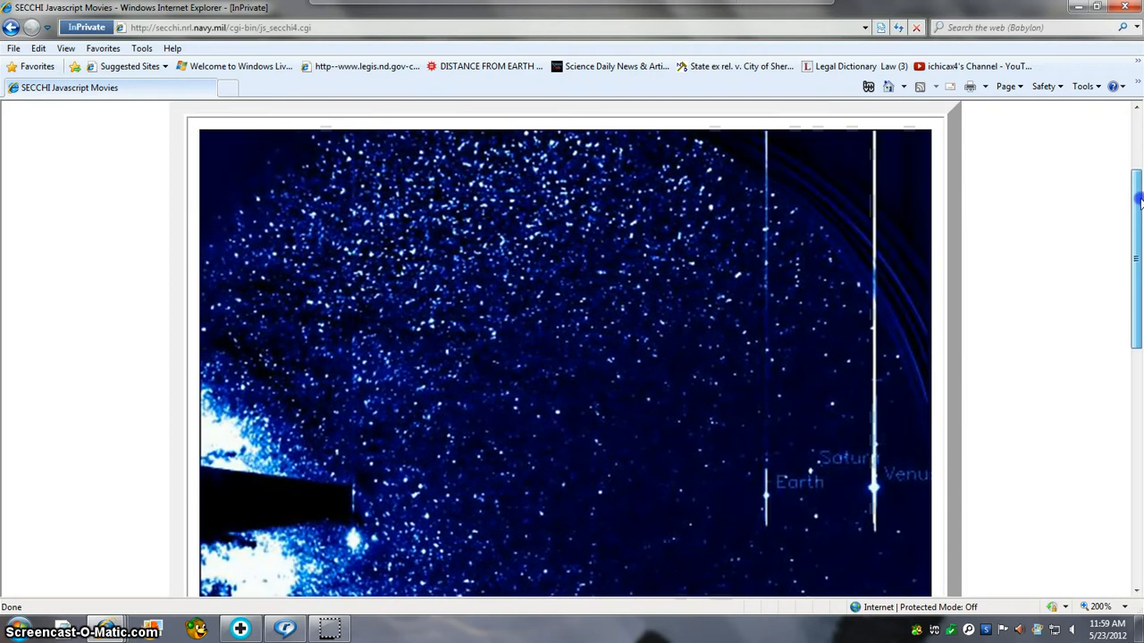
pyautogui.scroll(-3)
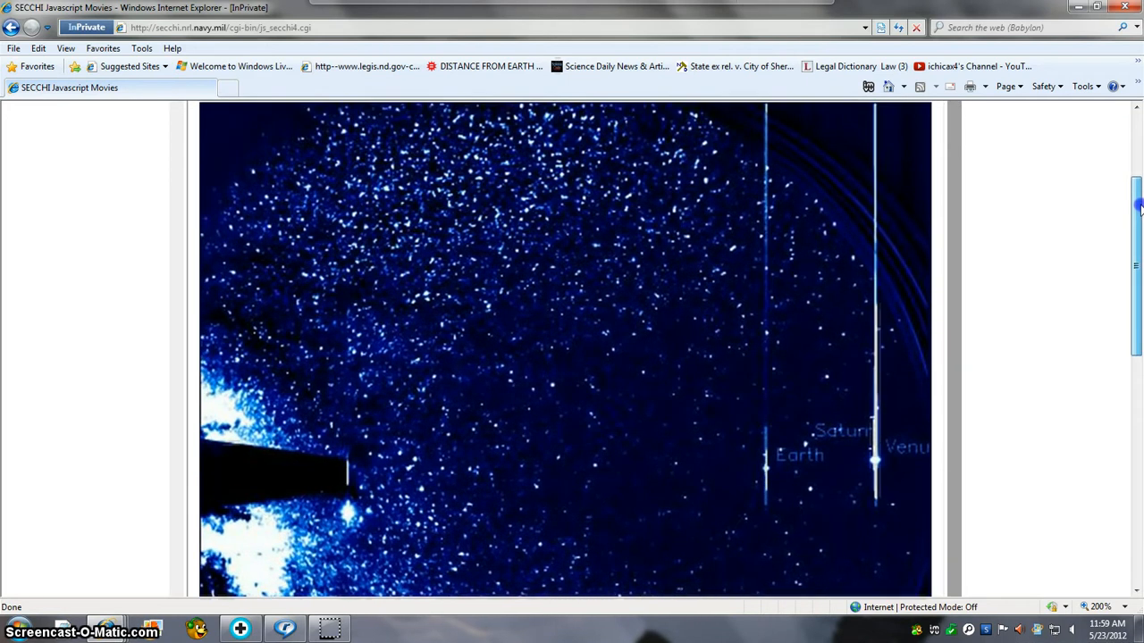
pyautogui.scroll(-3)
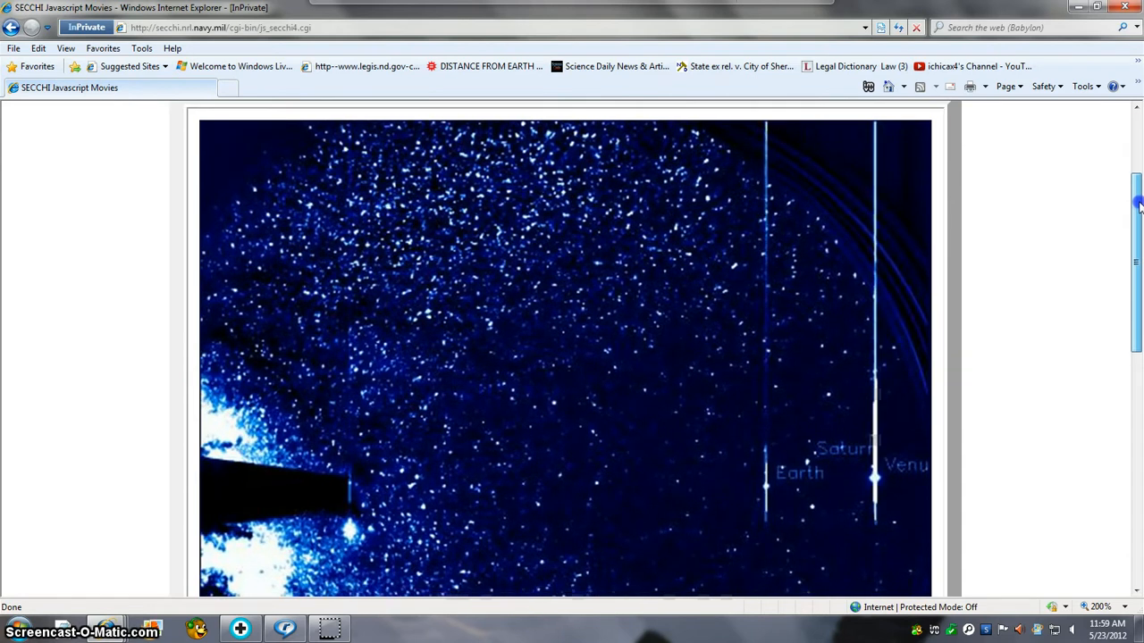
pyautogui.scroll(-3)
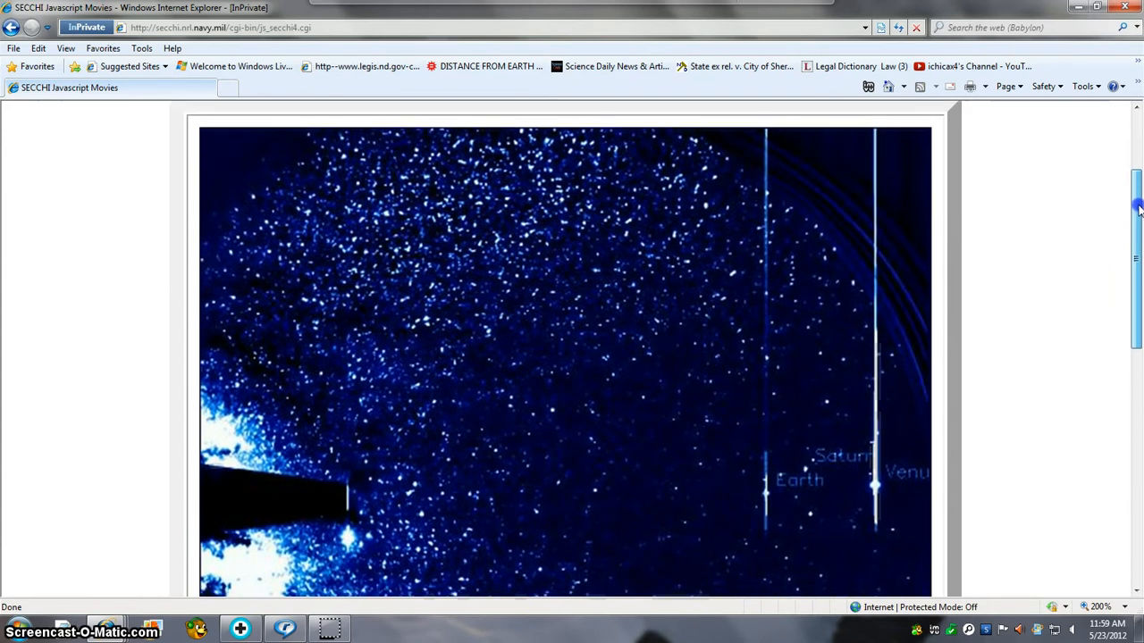
pyautogui.scroll(-3)
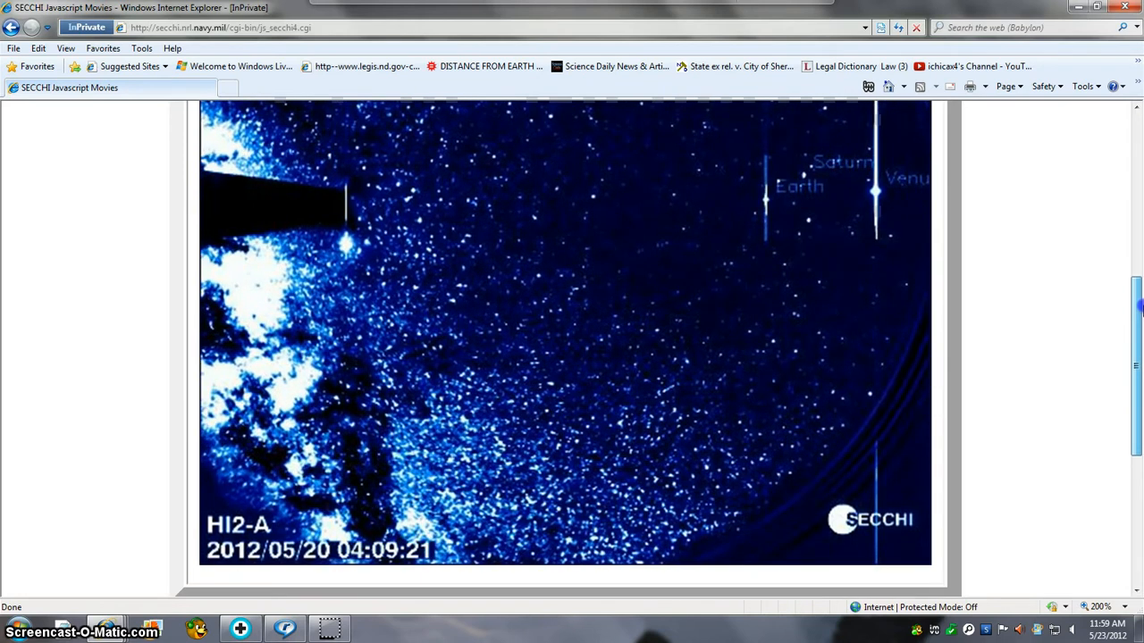
pyautogui.scroll(-3)
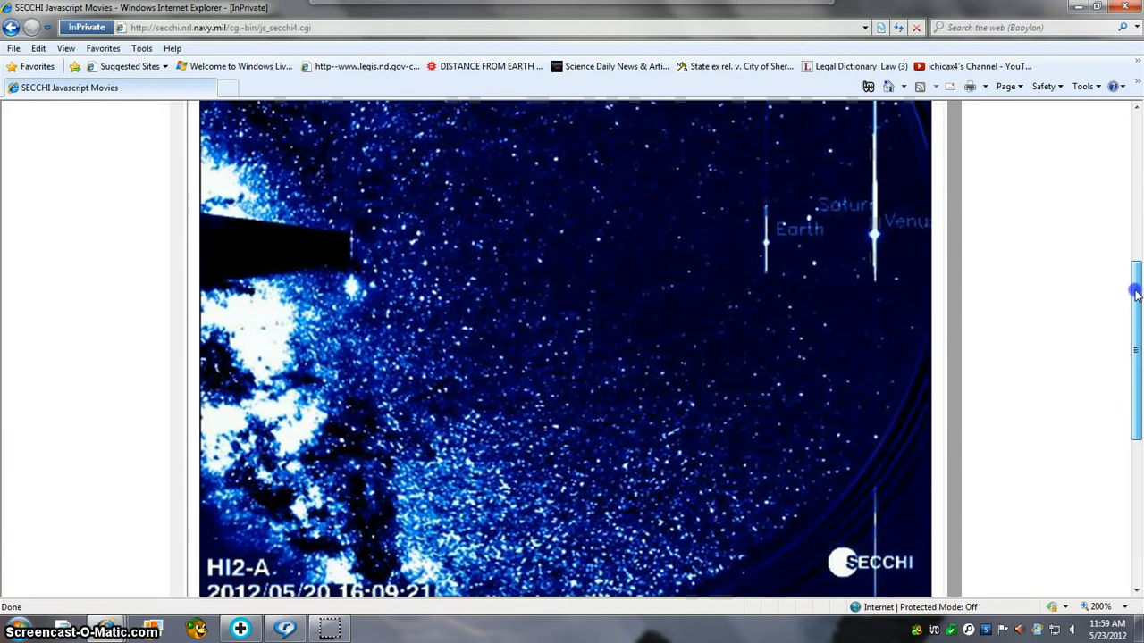
pyautogui.scroll(-3)
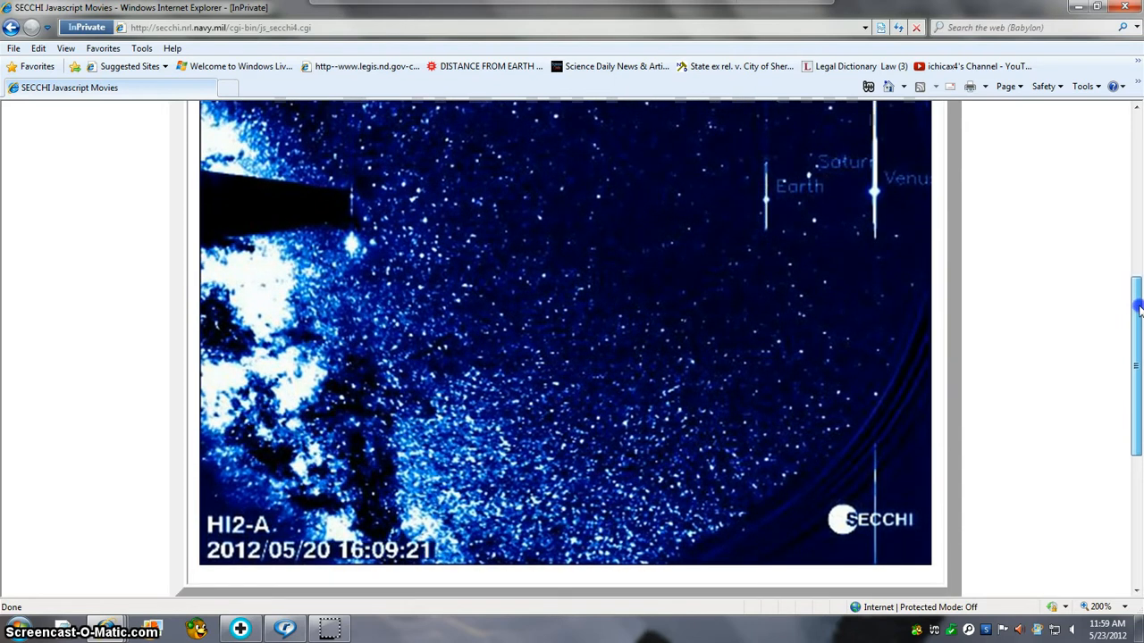
pyautogui.scroll(-3)
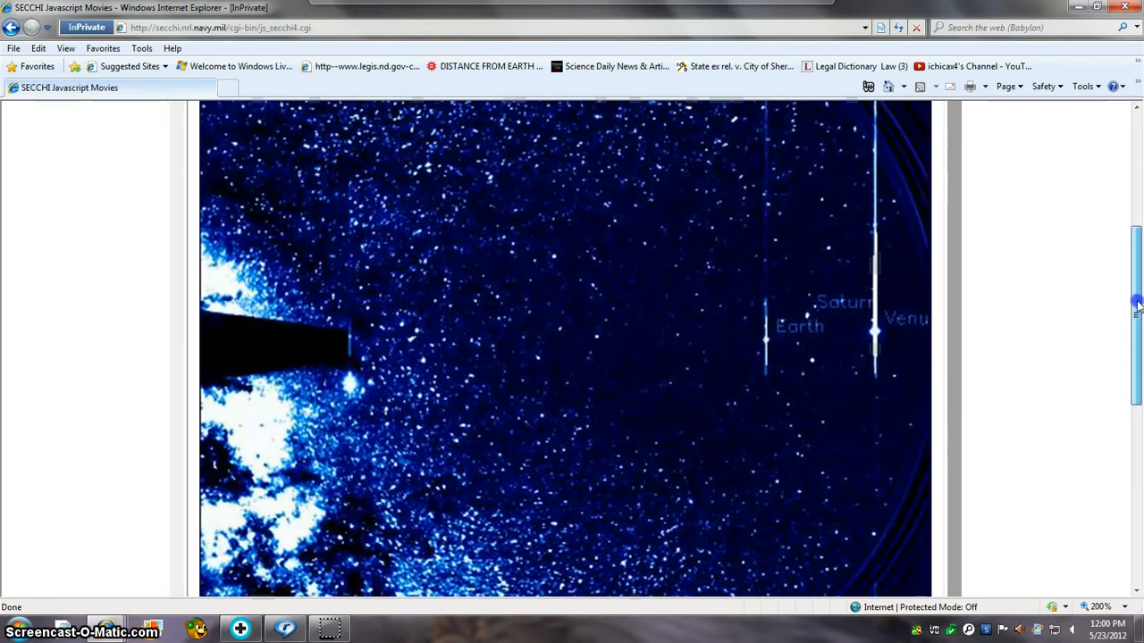
pyautogui.scroll(-3)
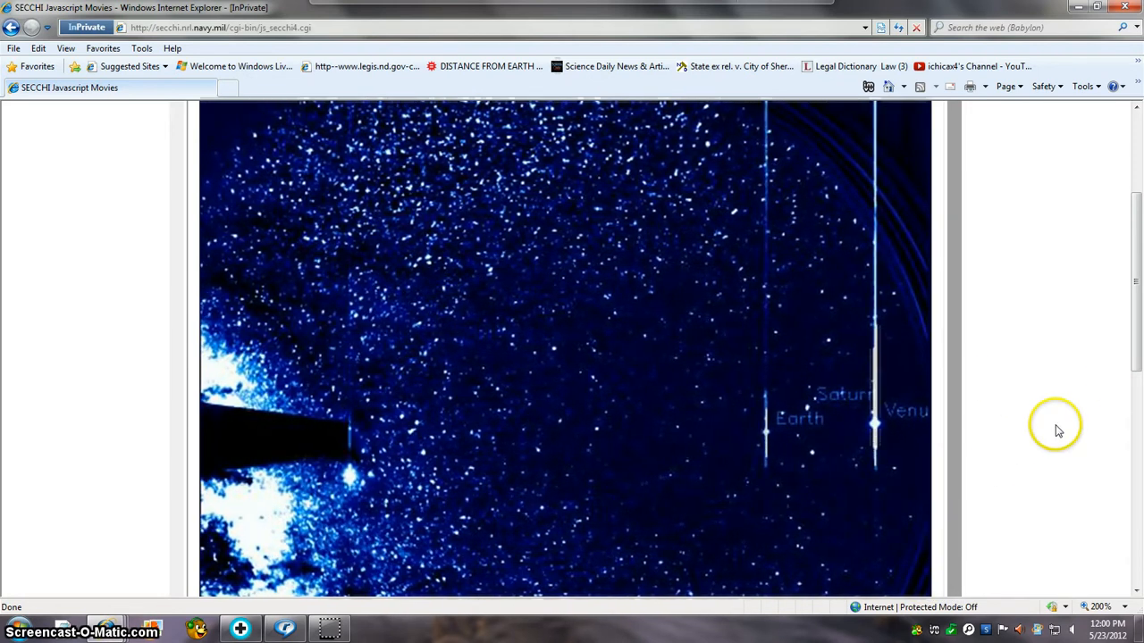
pyautogui.scroll(-3)
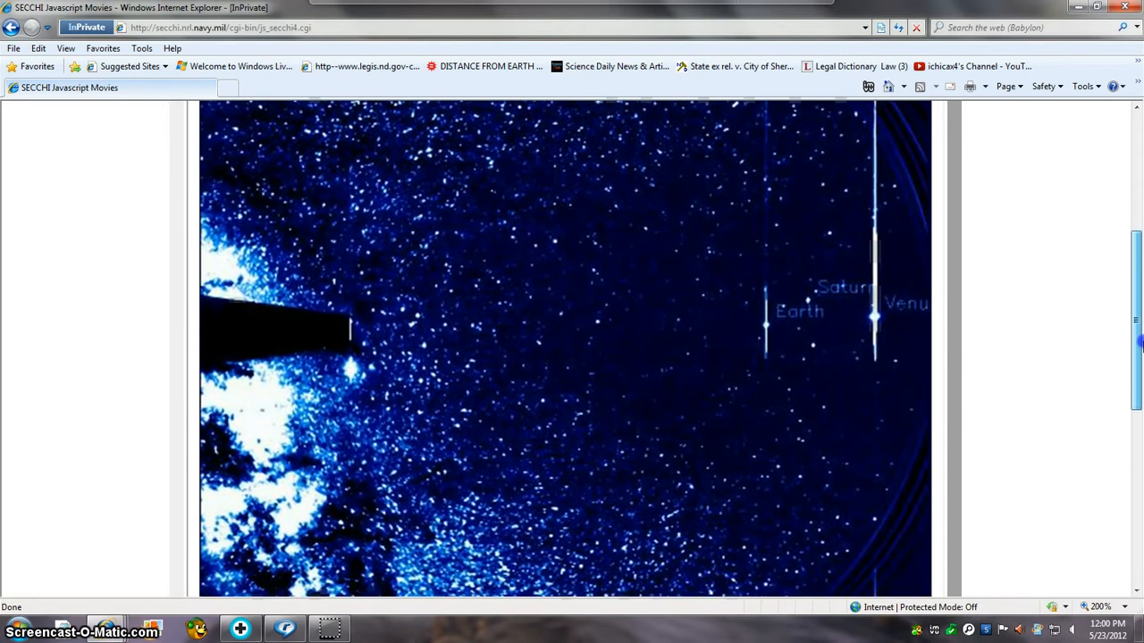
pyautogui.scroll(-3)
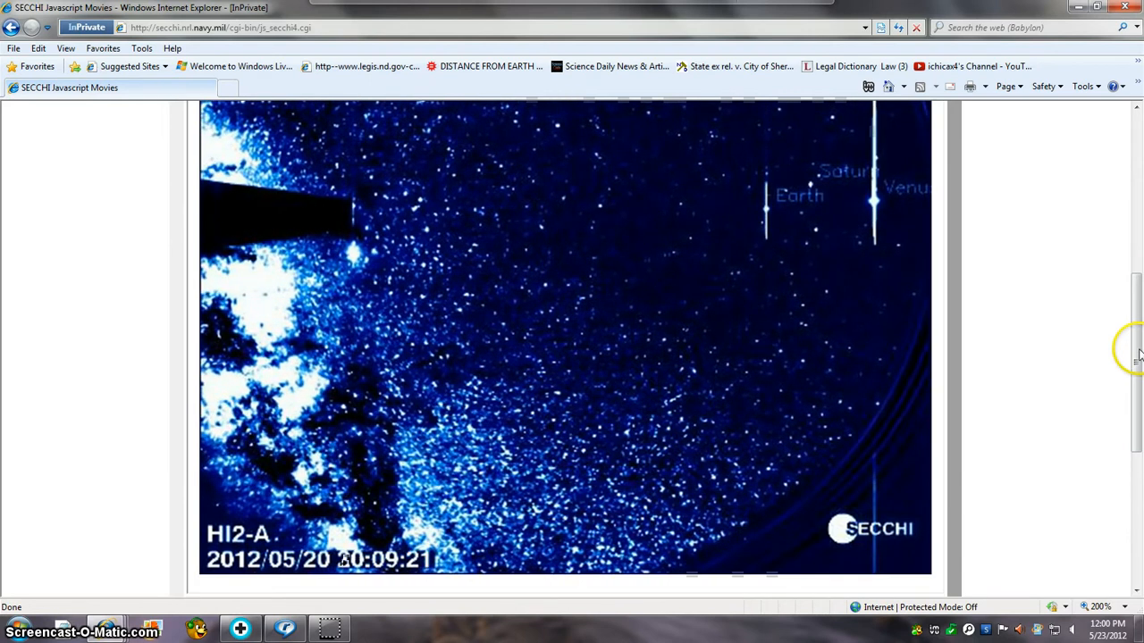
pyautogui.scroll(-3)
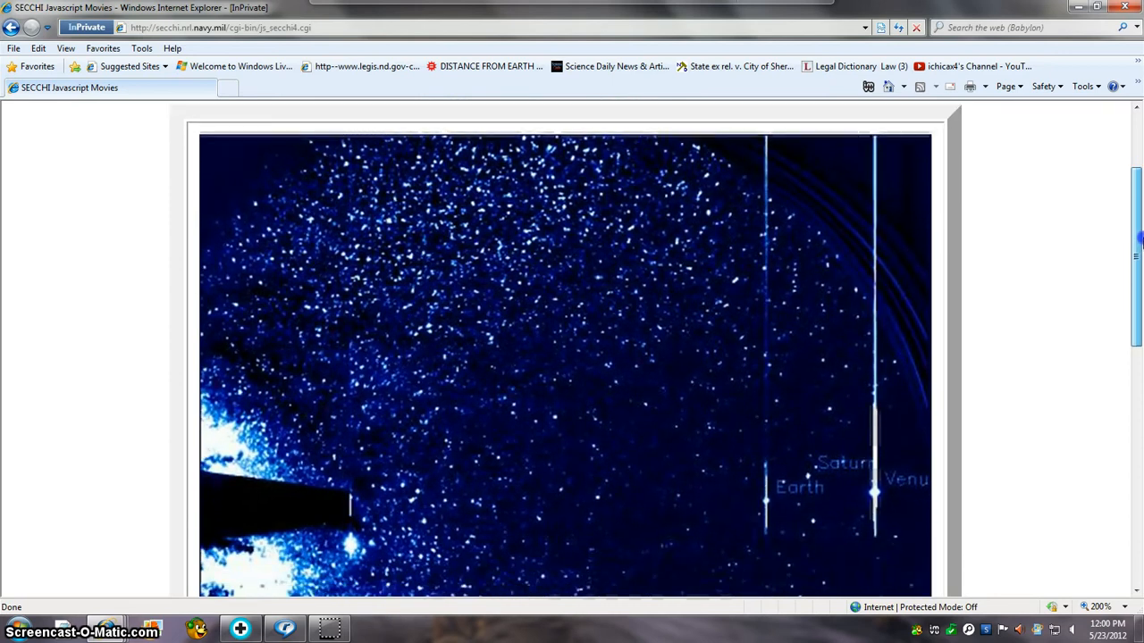
pyautogui.scroll(-3)
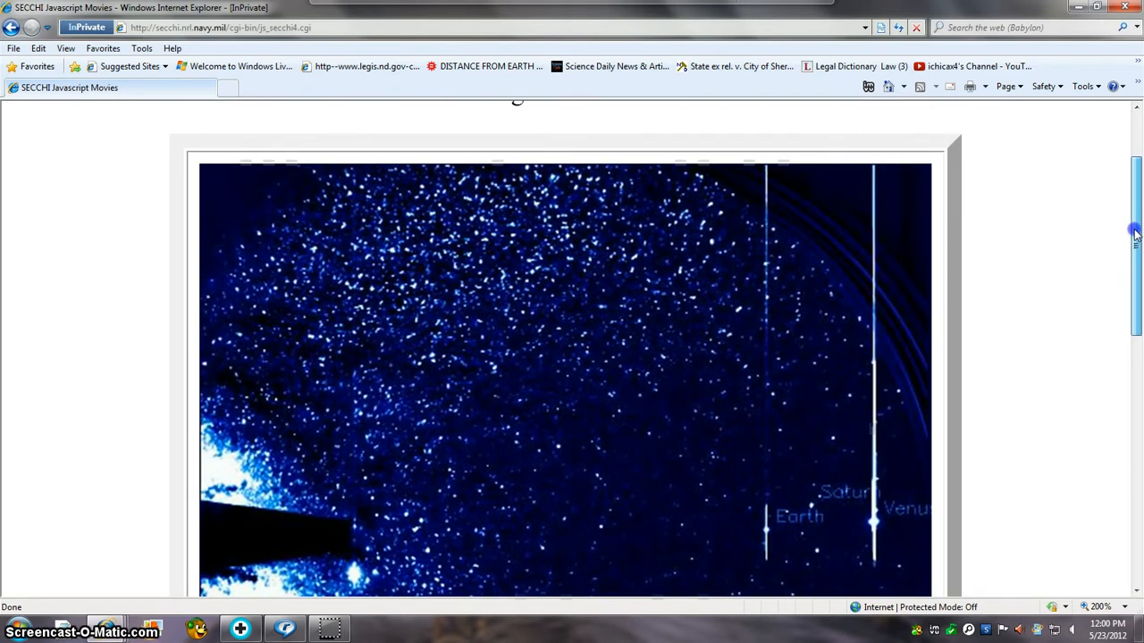
pyautogui.scroll(-3)
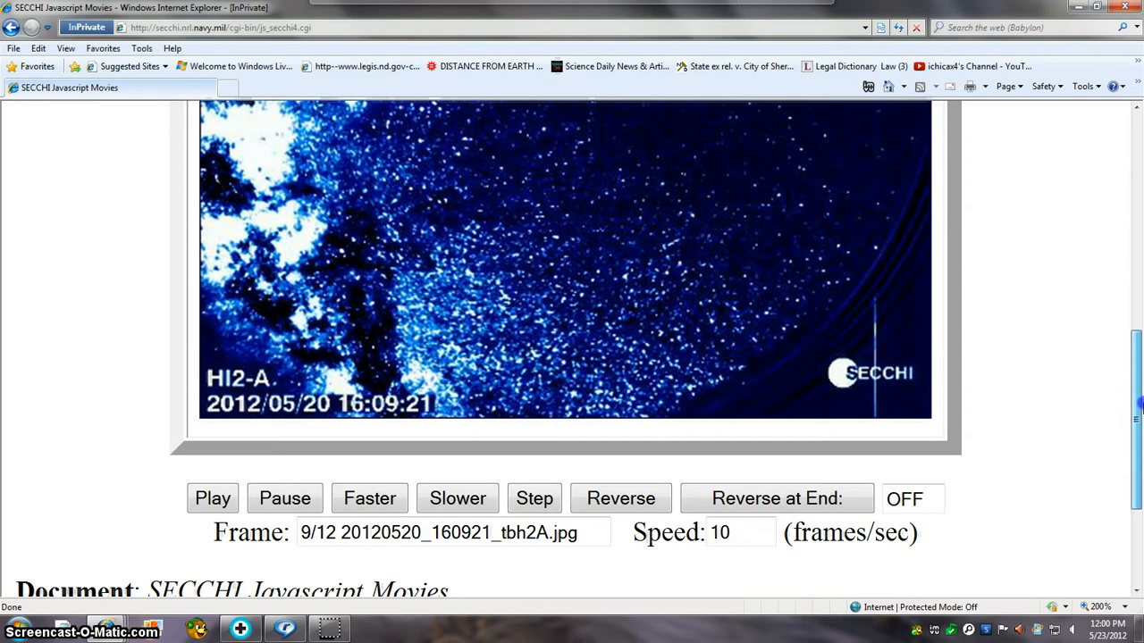
pyautogui.scroll(-3)
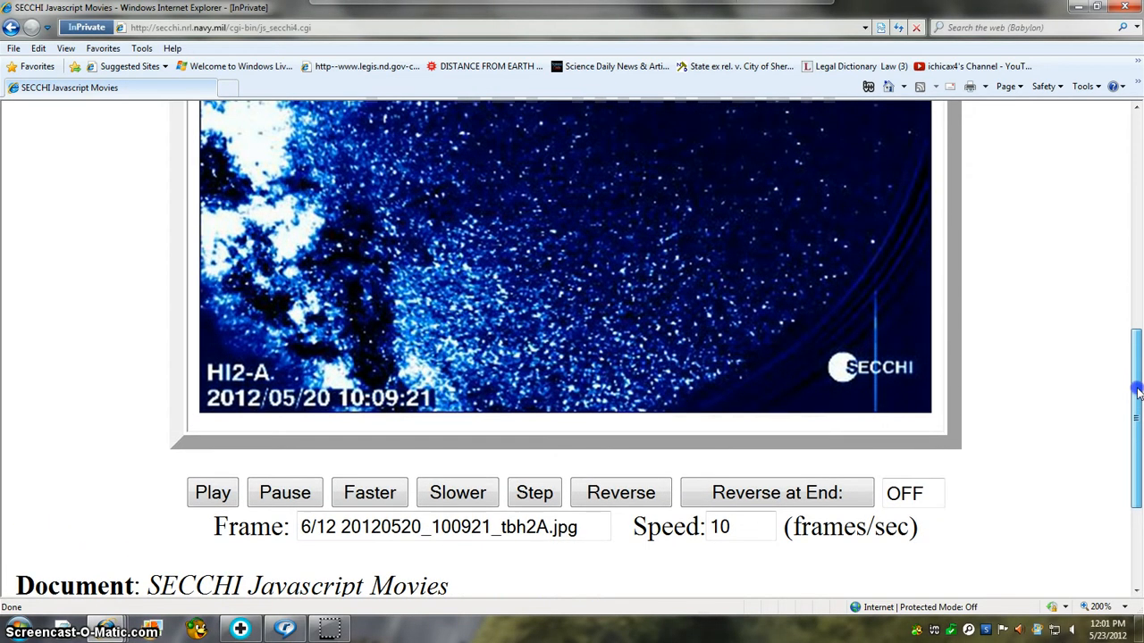
pyautogui.scroll(-3)
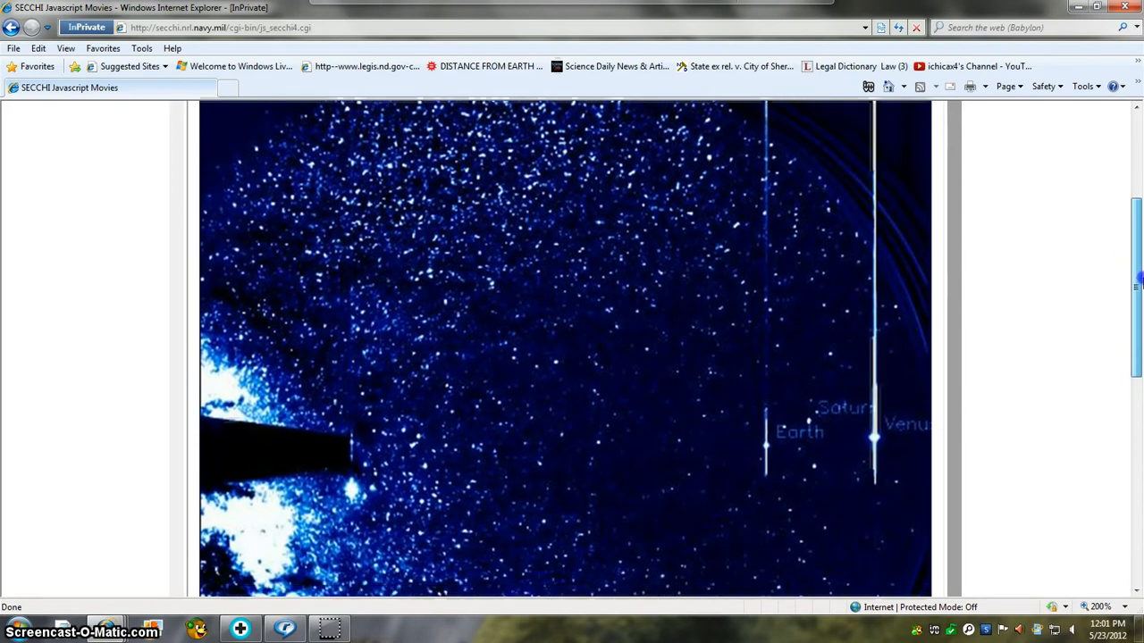
pyautogui.scroll(-3)
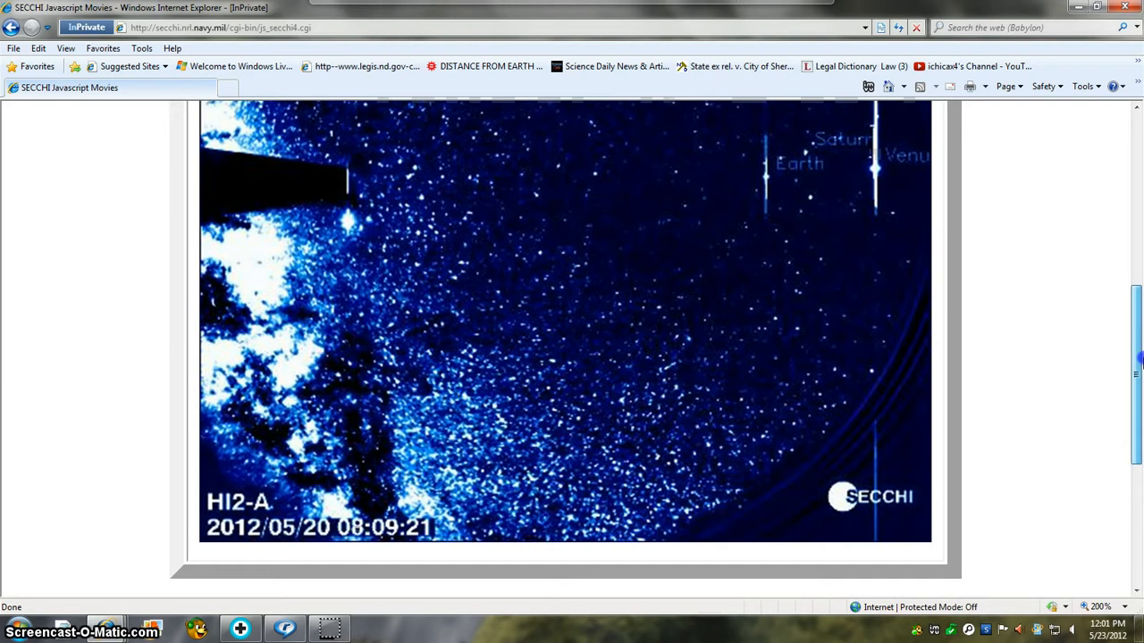
pyautogui.scroll(-3)
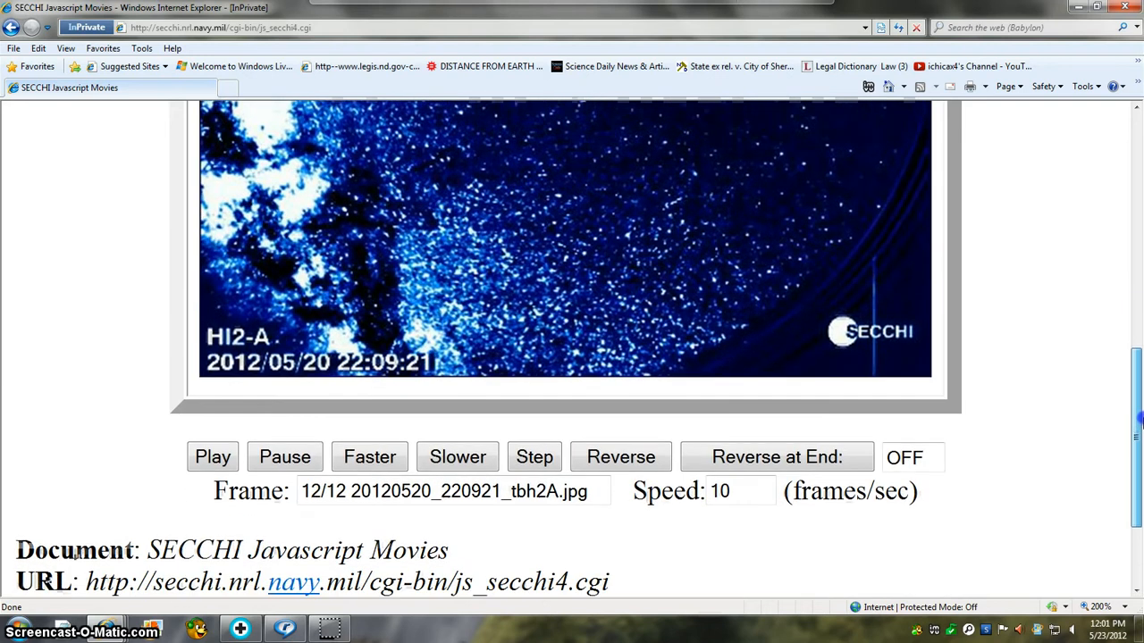
pyautogui.scroll(-3)
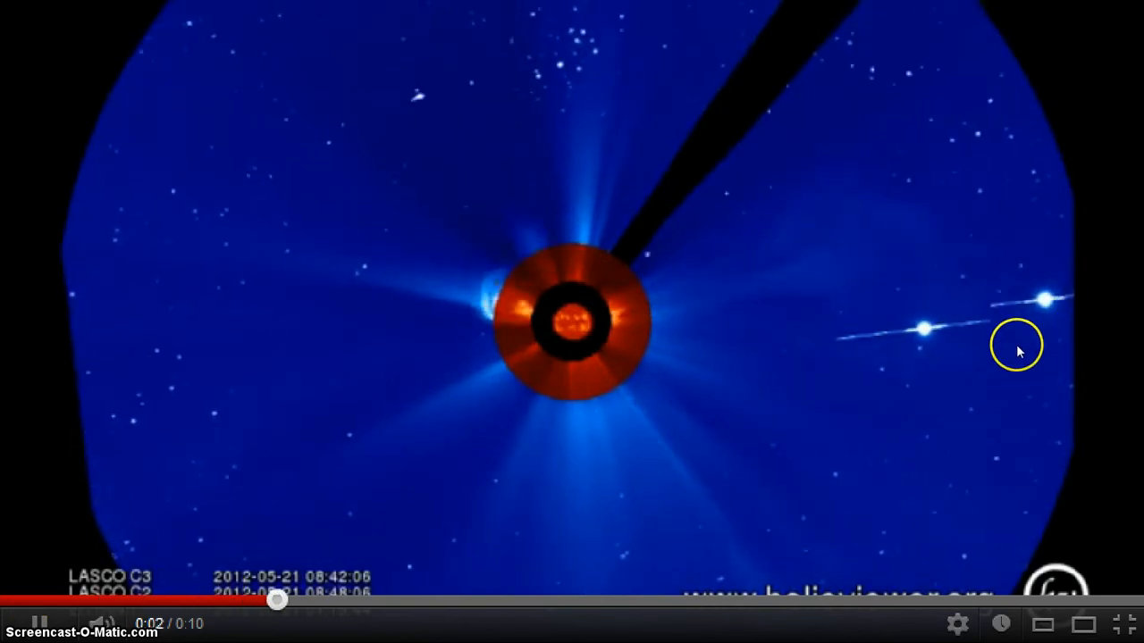
pyautogui.moveTo(277, 600); pyautogui.dragTo(27, 601)
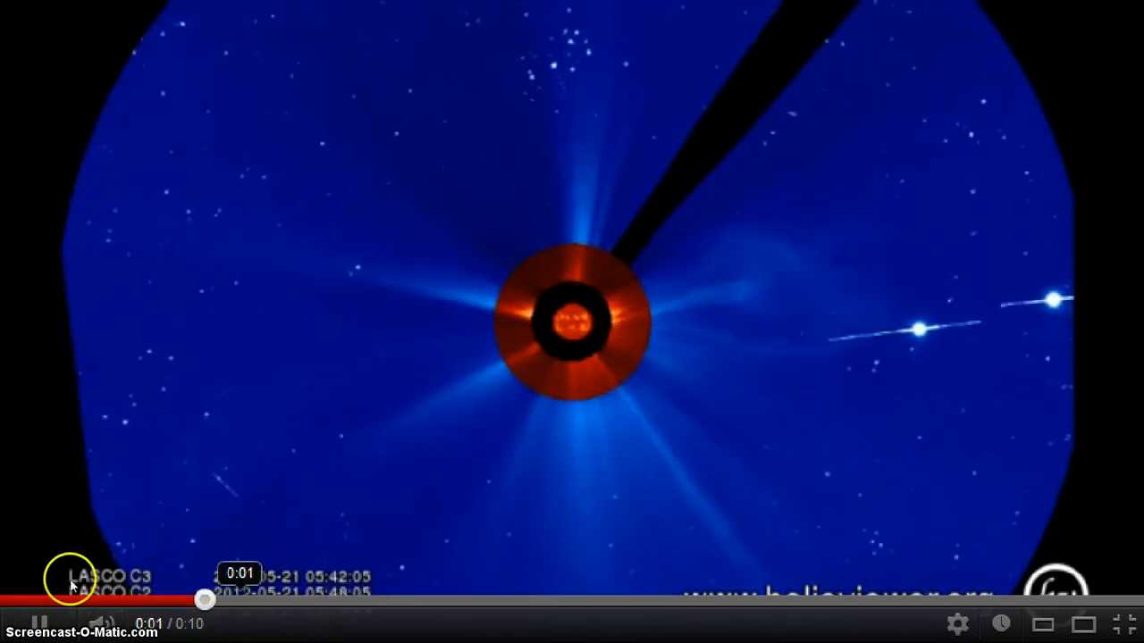
pyautogui.moveTo(203, 601); pyautogui.dragTo(31, 601)
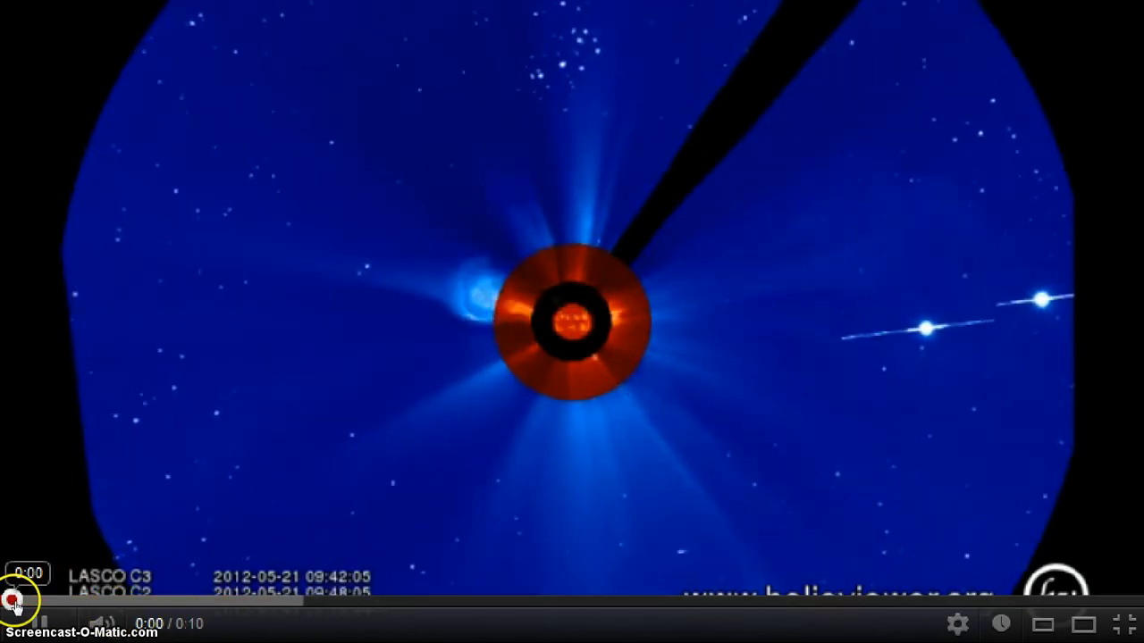
pyautogui.click(14, 624)
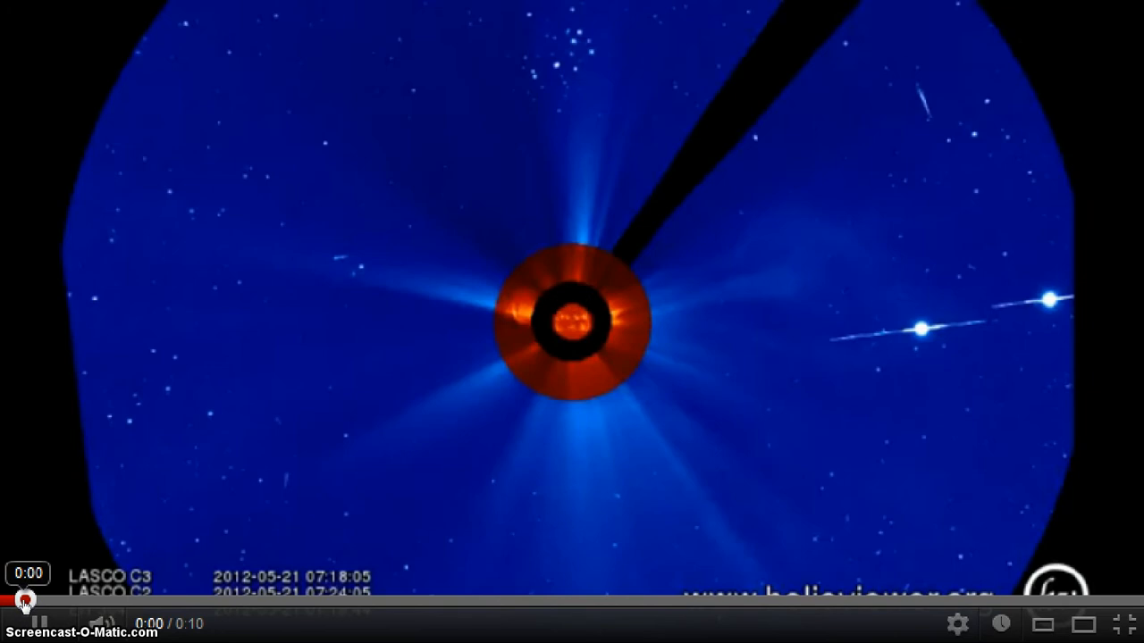
pyautogui.moveTo(24, 601); pyautogui.dragTo(98, 602)
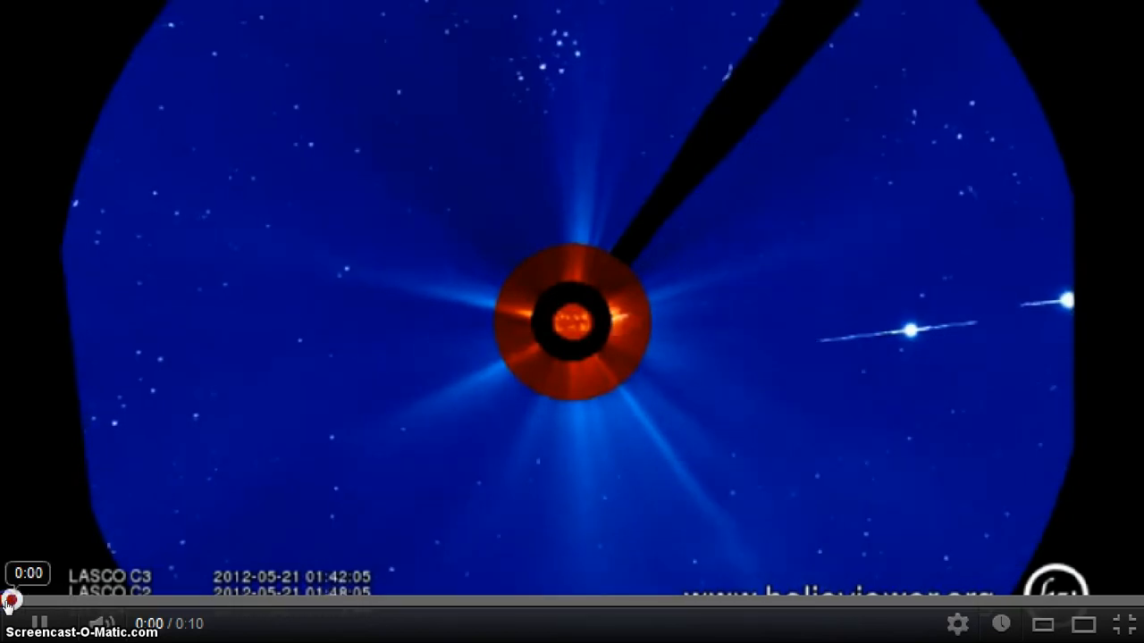
pyautogui.moveTo(11, 598); pyautogui.dragTo(60, 597)
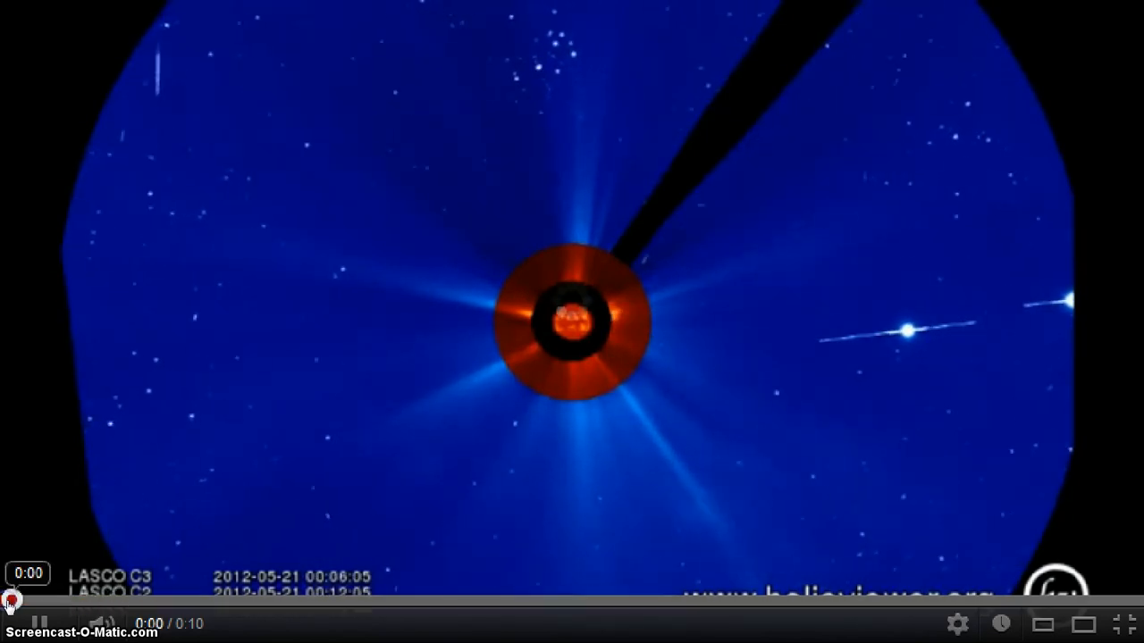
pyautogui.moveTo(12, 600); pyautogui.dragTo(109, 600)
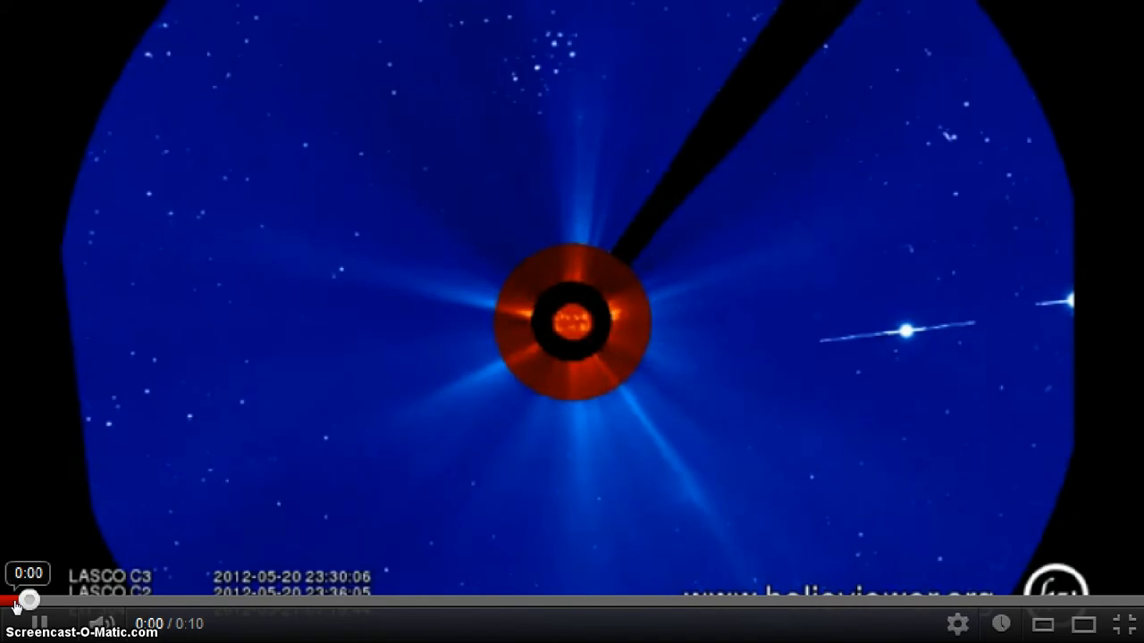
pyautogui.moveTo(30, 601); pyautogui.dragTo(71, 601)
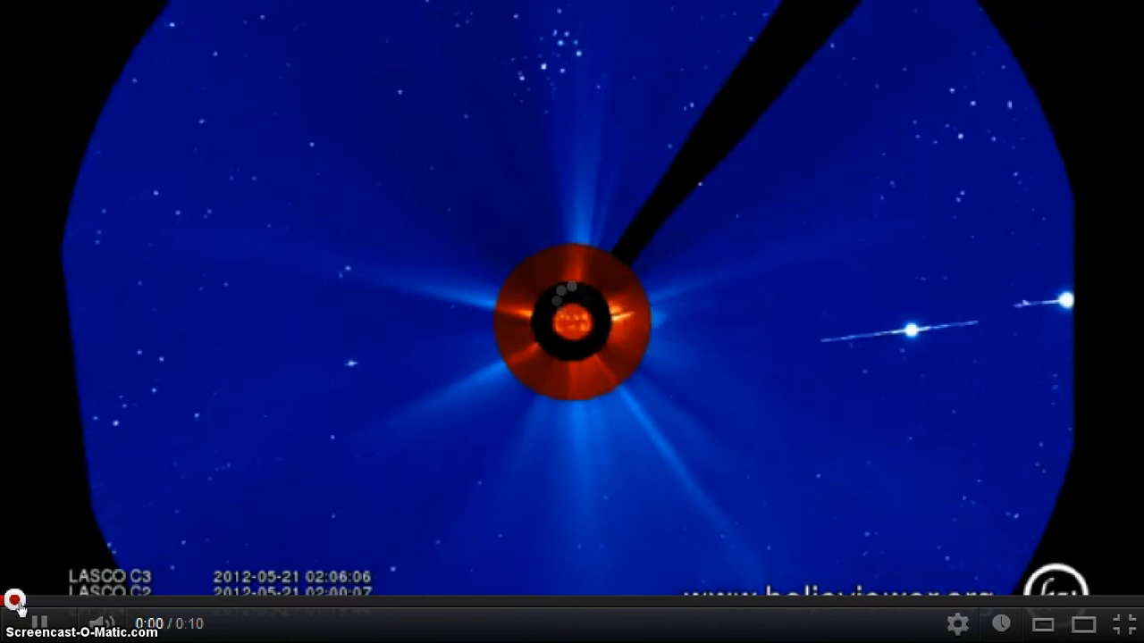
pyautogui.click(134, 600)
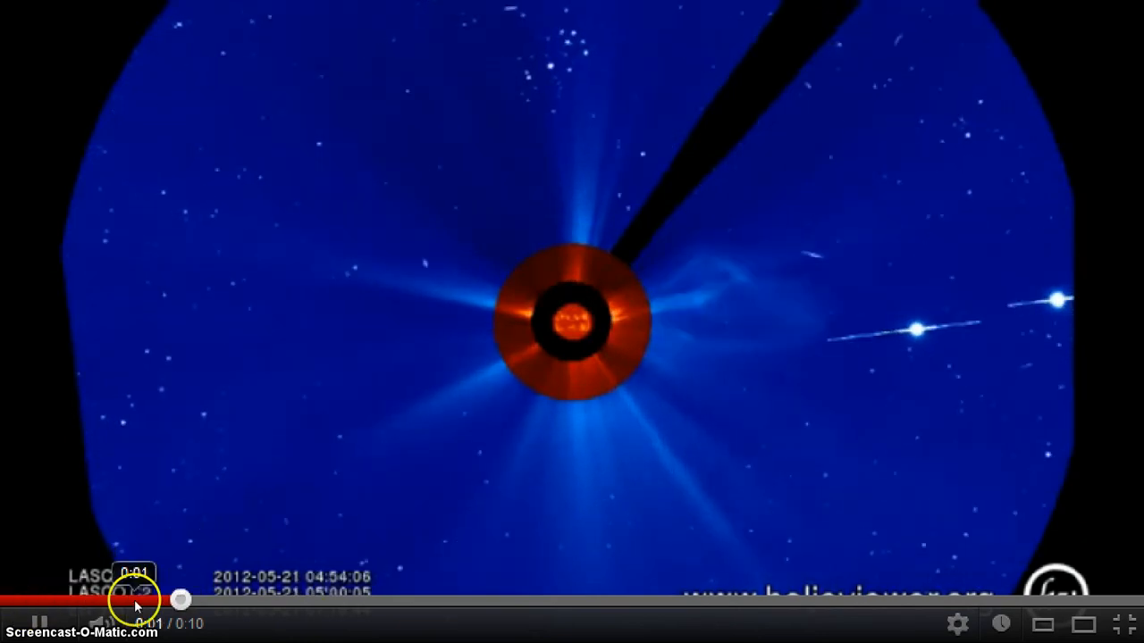
pyautogui.moveTo(179, 599); pyautogui.dragTo(10, 599)
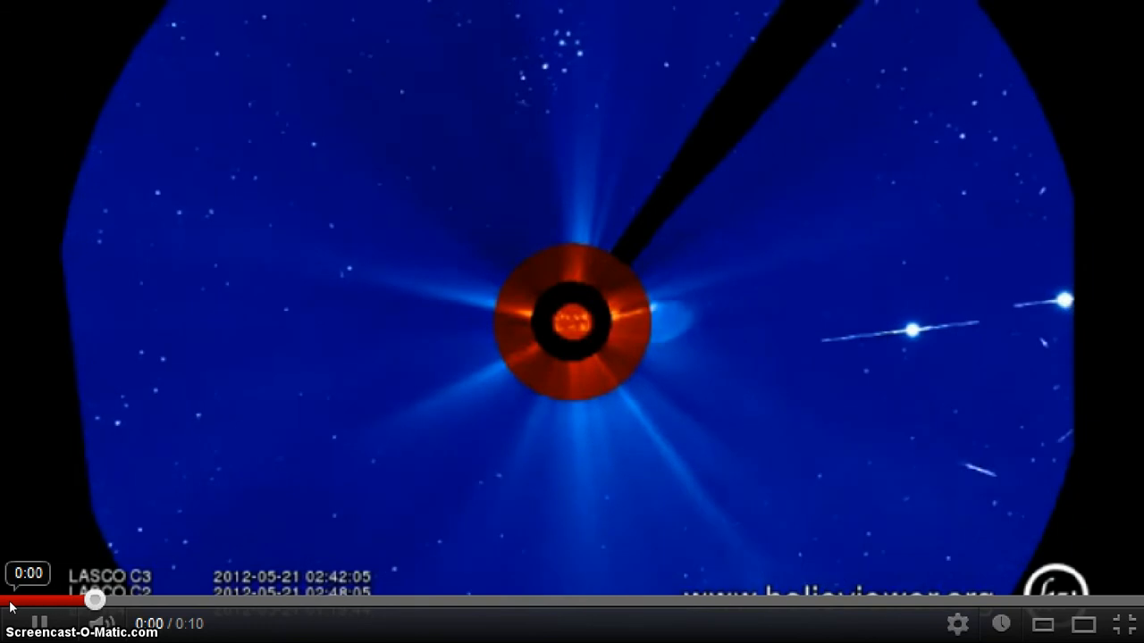
pyautogui.click(13, 624)
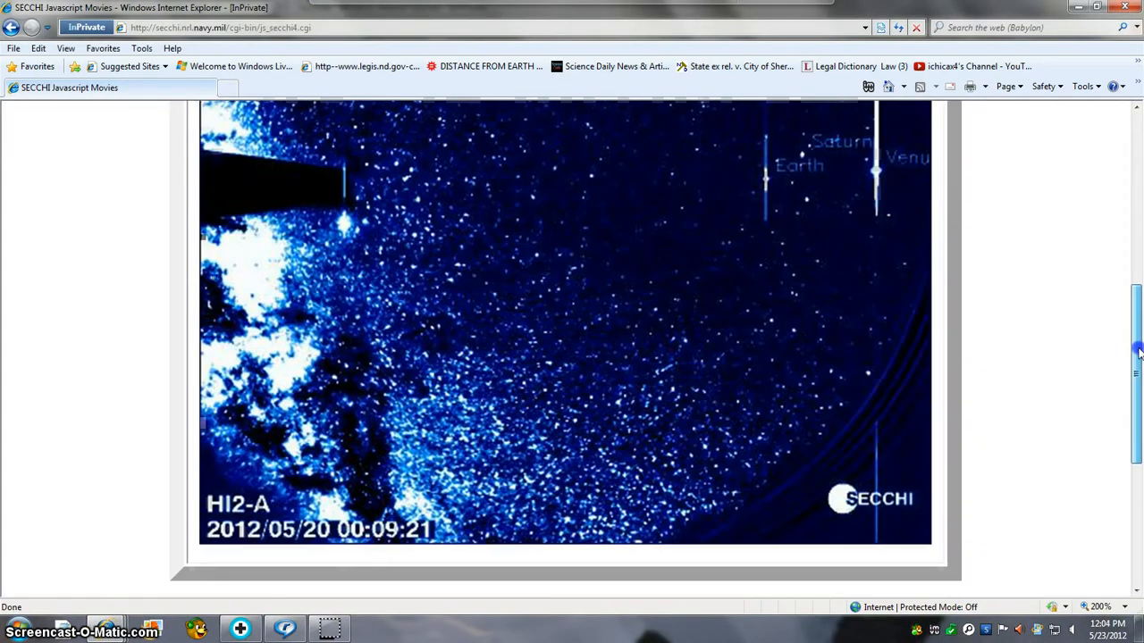
# - Scroll the 200% HI2-A movie to the Earth, Saturn and Venus labels
pyautogui.scroll(-3)
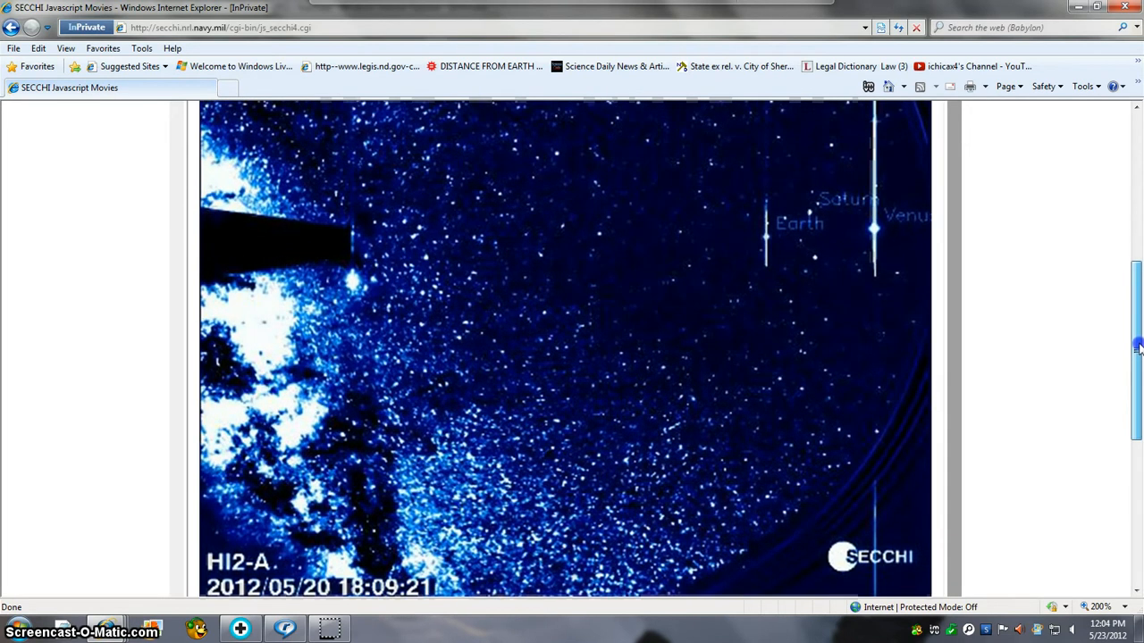
pyautogui.scroll(-3)
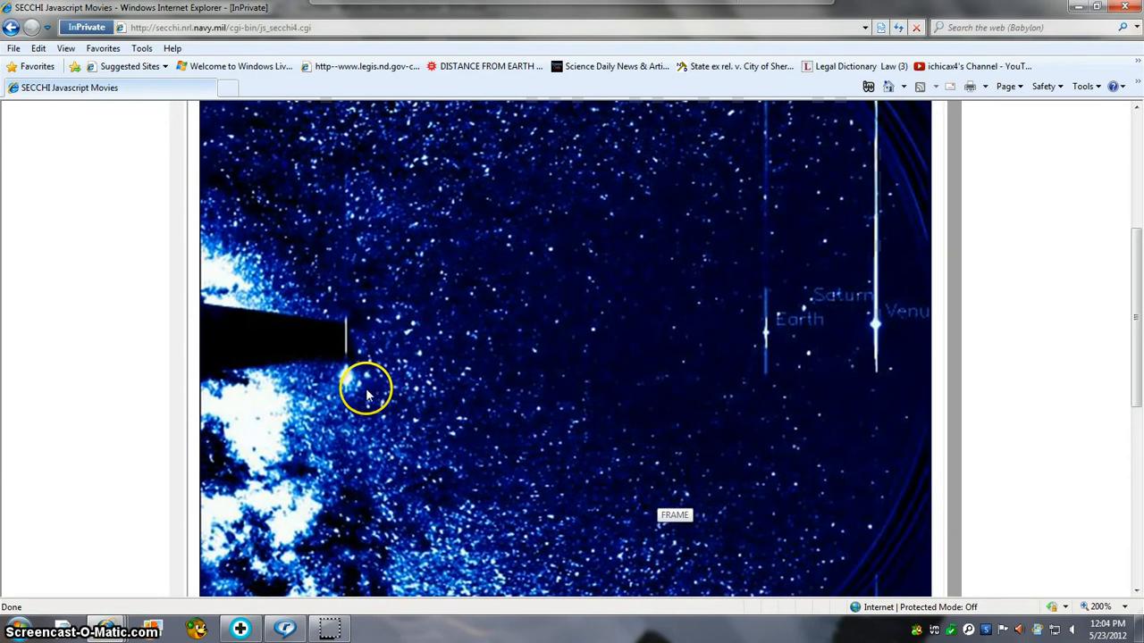
pyautogui.moveTo(527, 286)
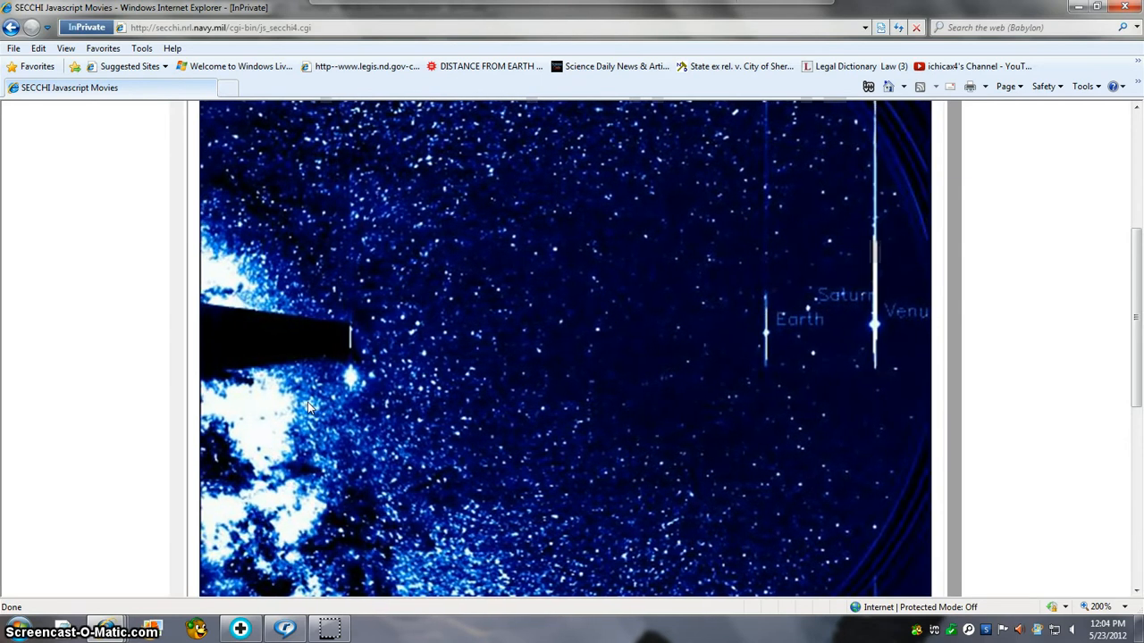
pyautogui.scroll(-3)
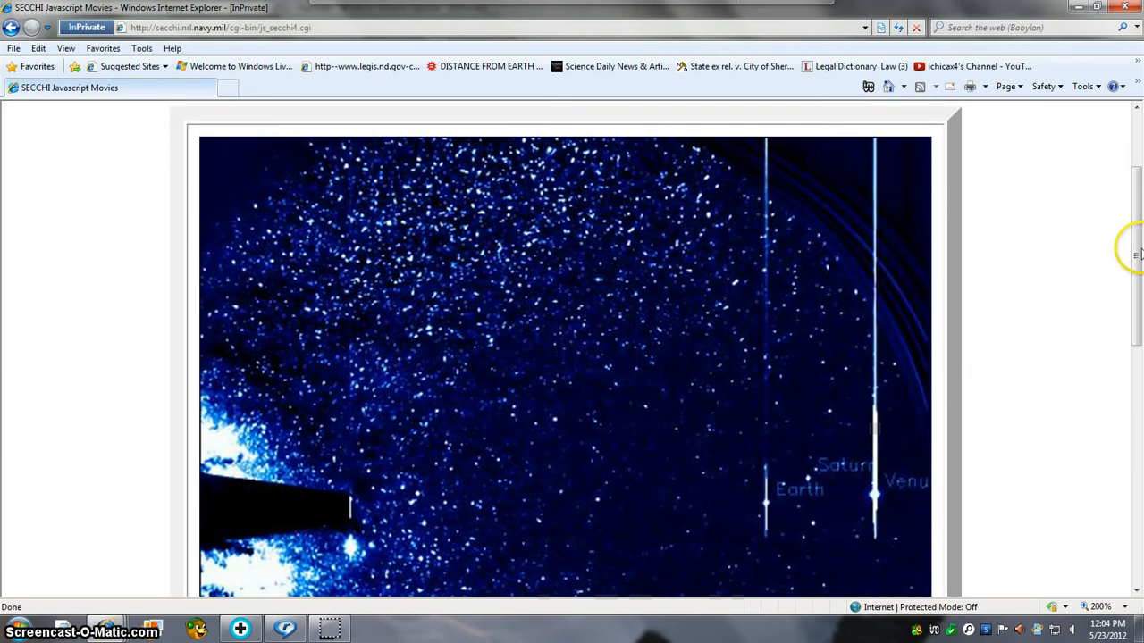
pyautogui.scroll(-3)
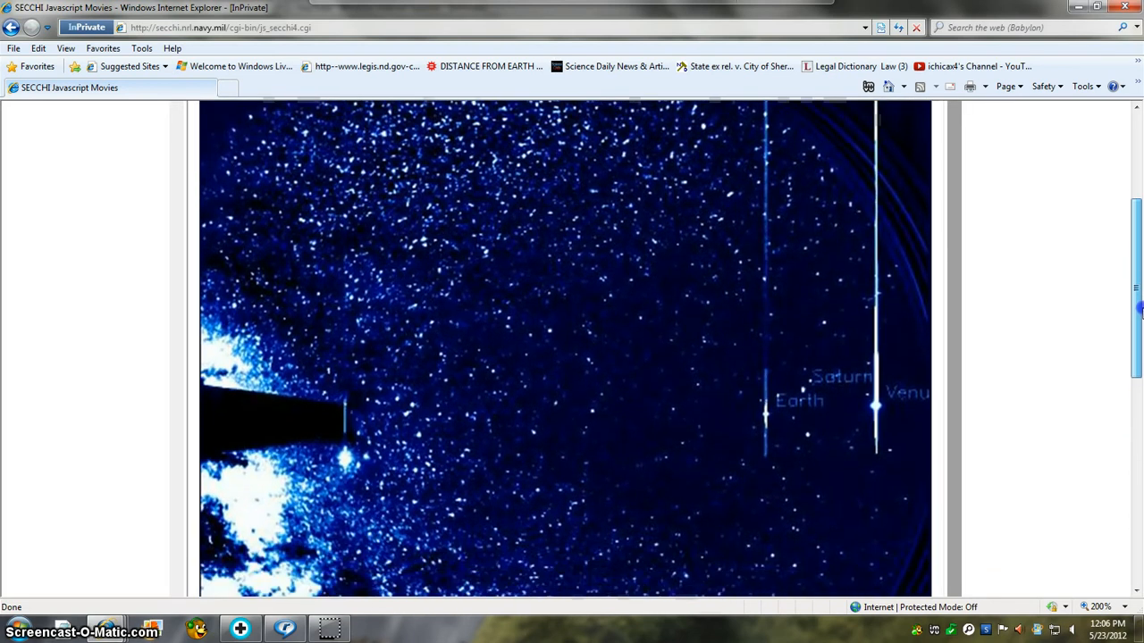
pyautogui.scroll(-3)
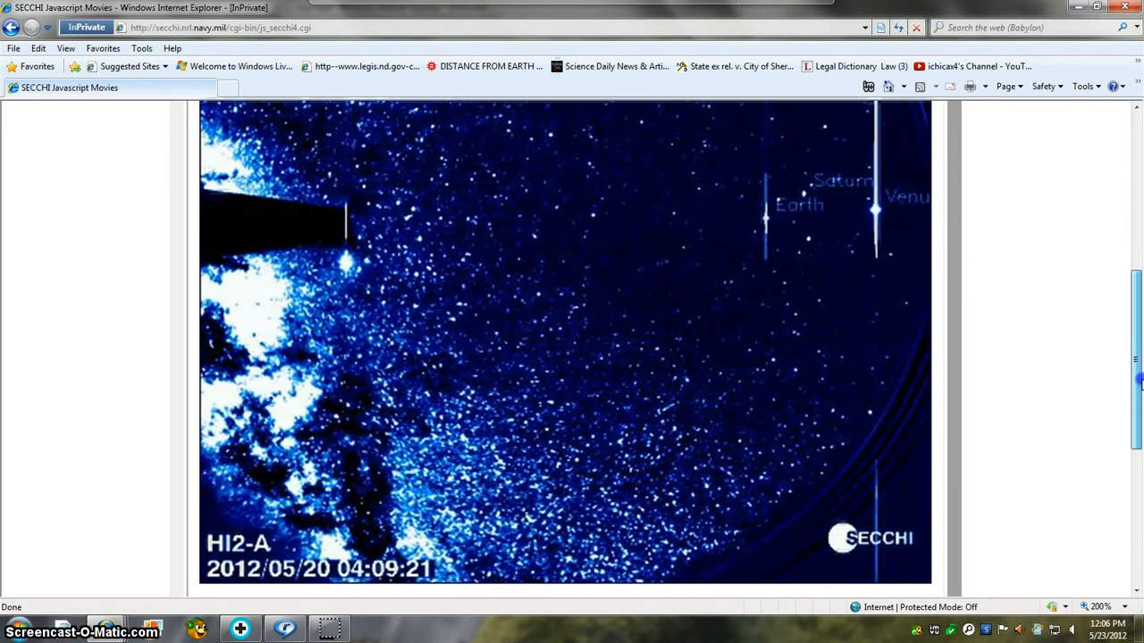
pyautogui.scroll(-3)
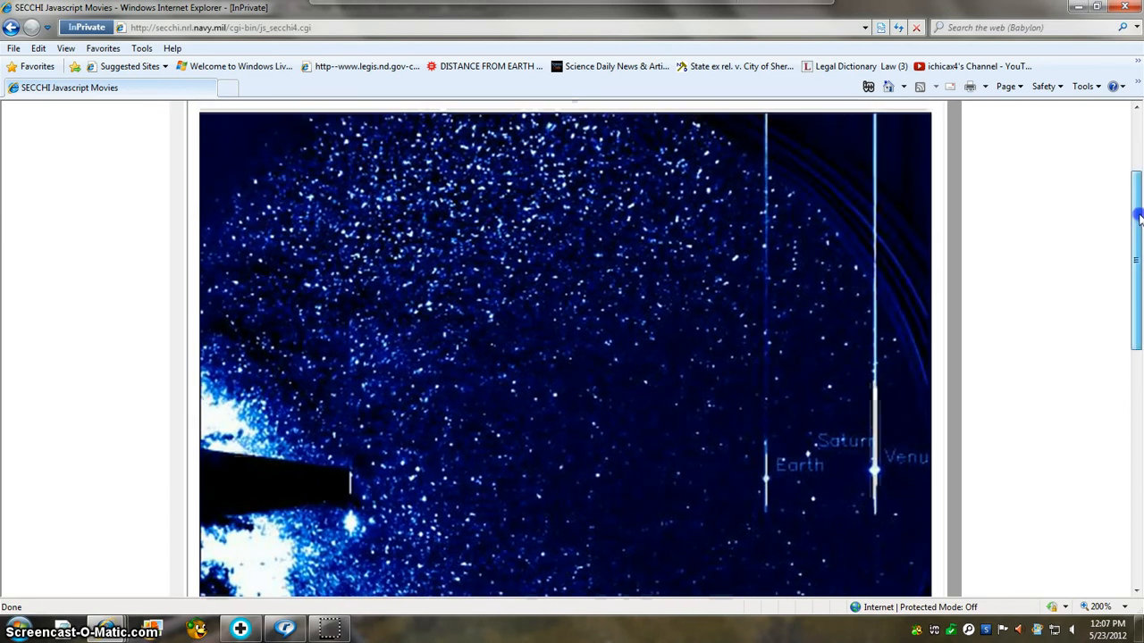
pyautogui.scroll(-3)
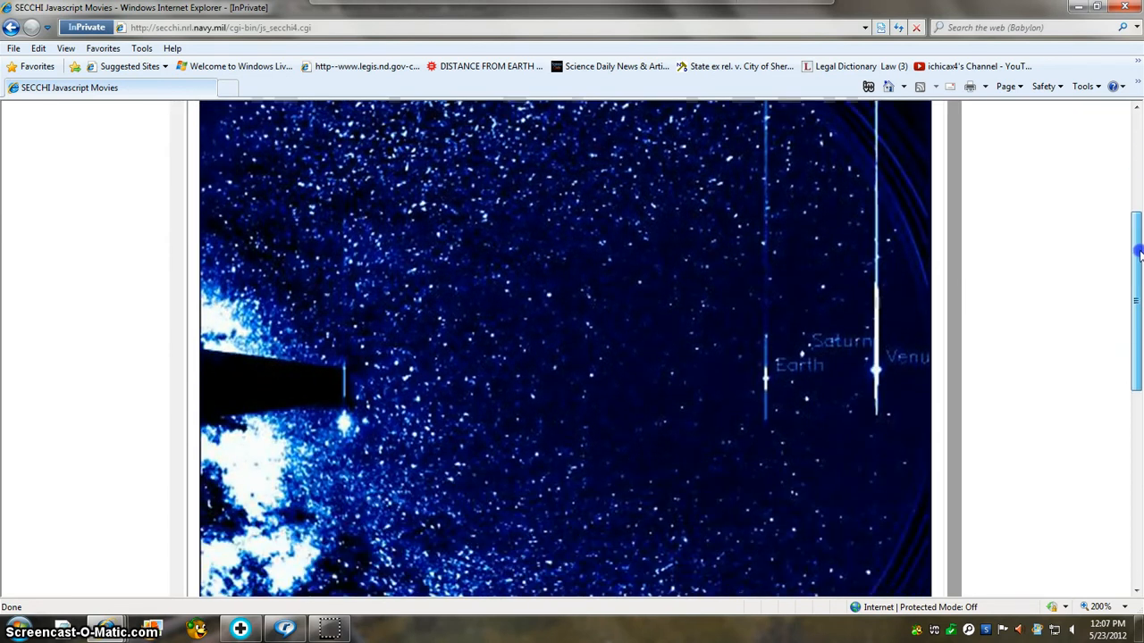
pyautogui.scroll(-3)
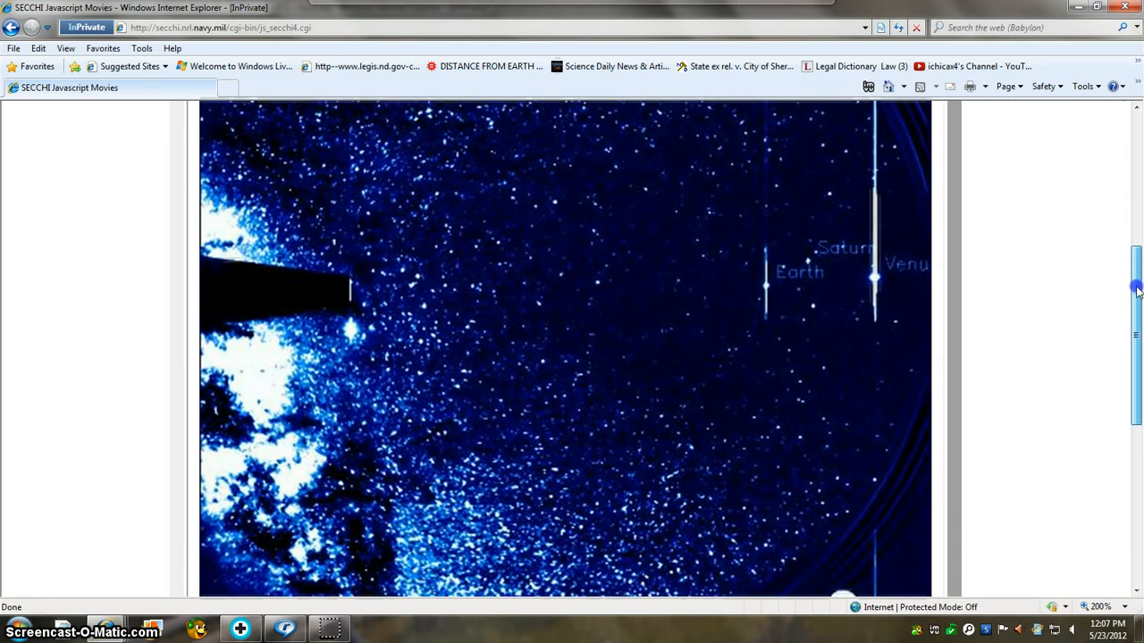
pyautogui.scroll(-3)
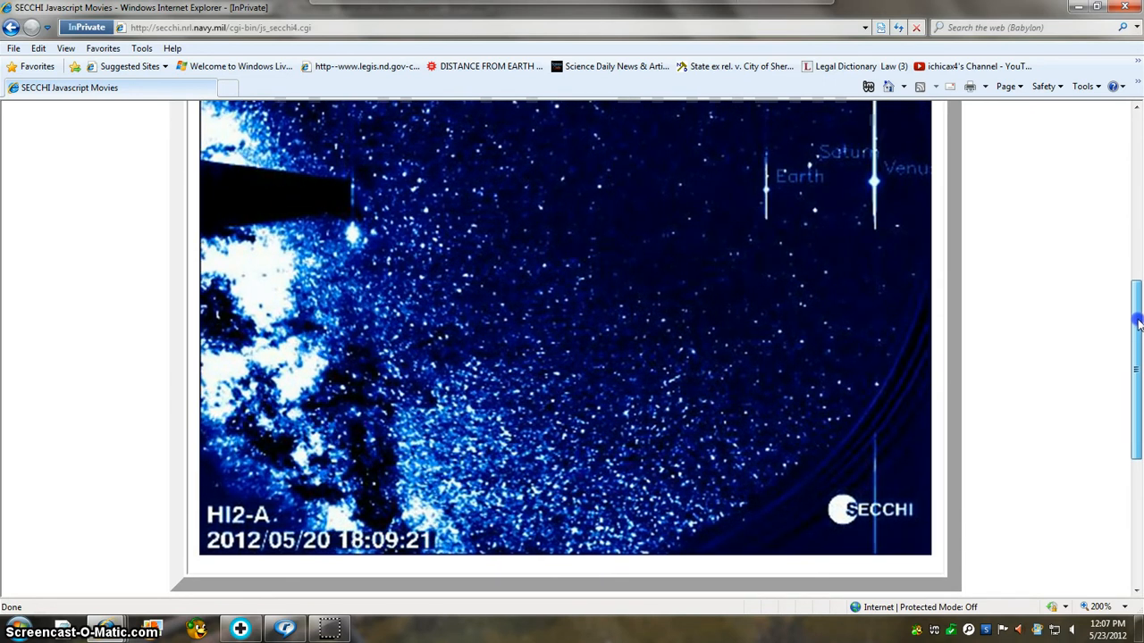
pyautogui.scroll(-3)
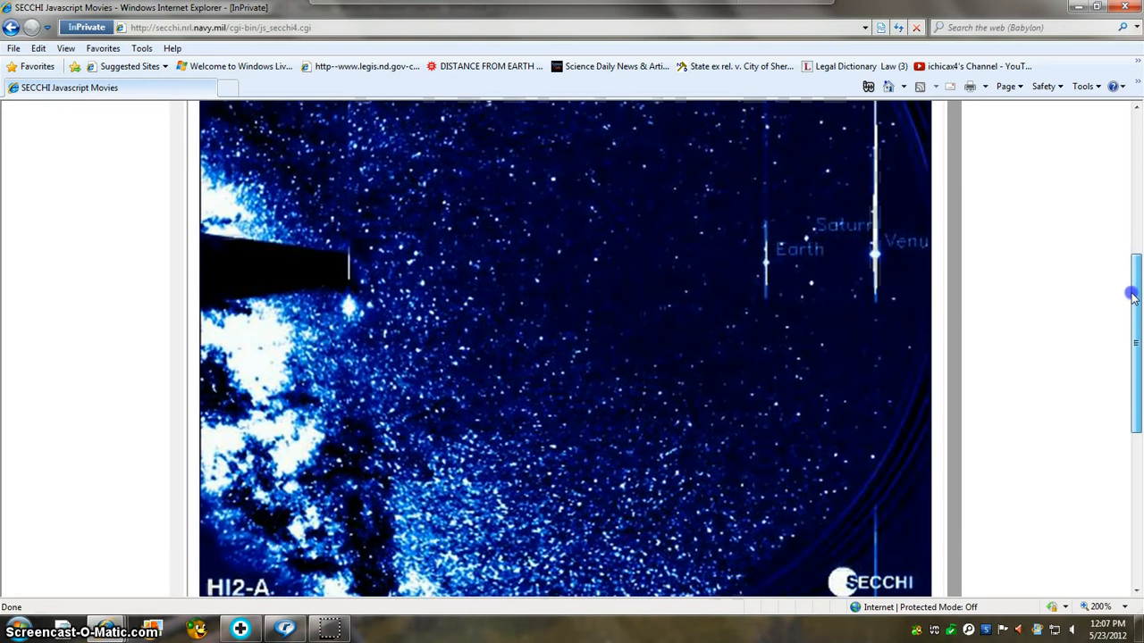
pyautogui.scroll(-3)
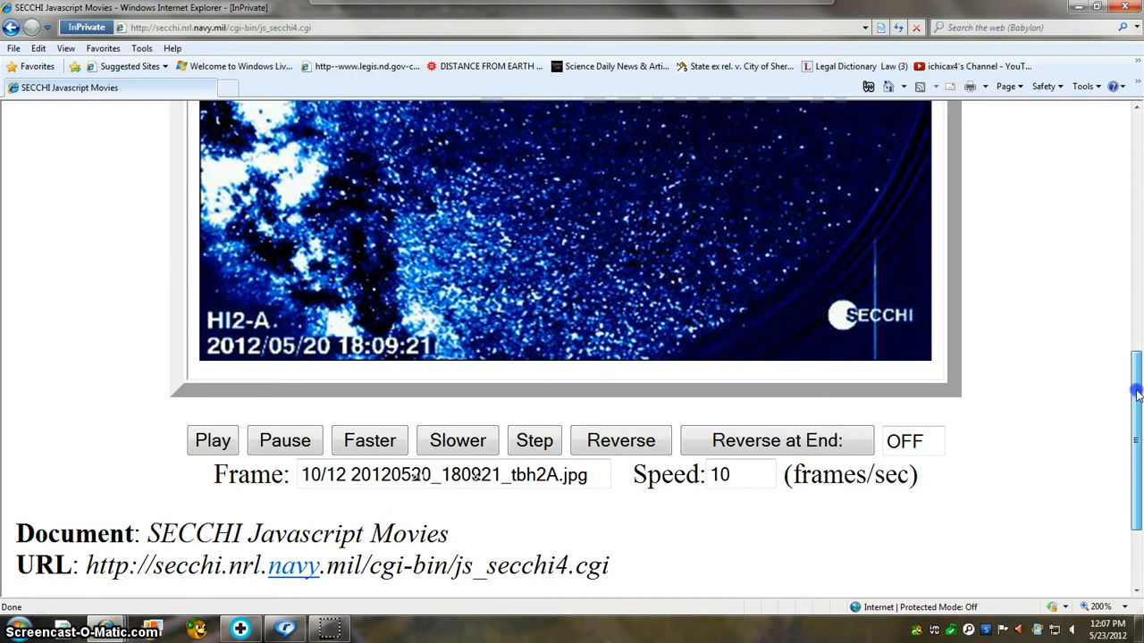
pyautogui.scroll(-3)
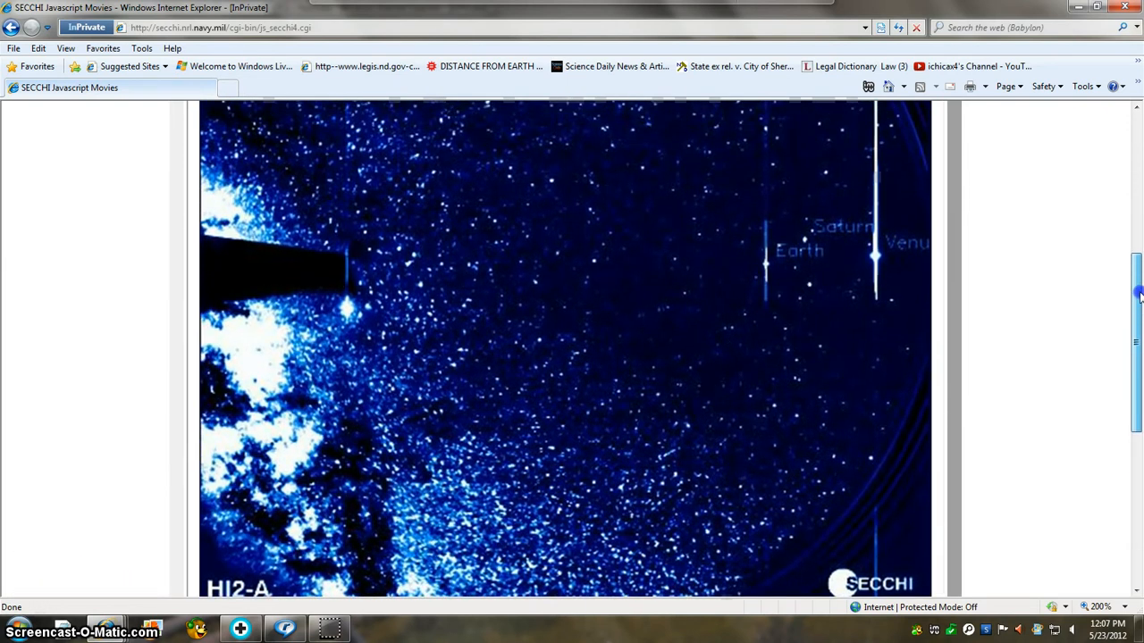
pyautogui.scroll(-3)
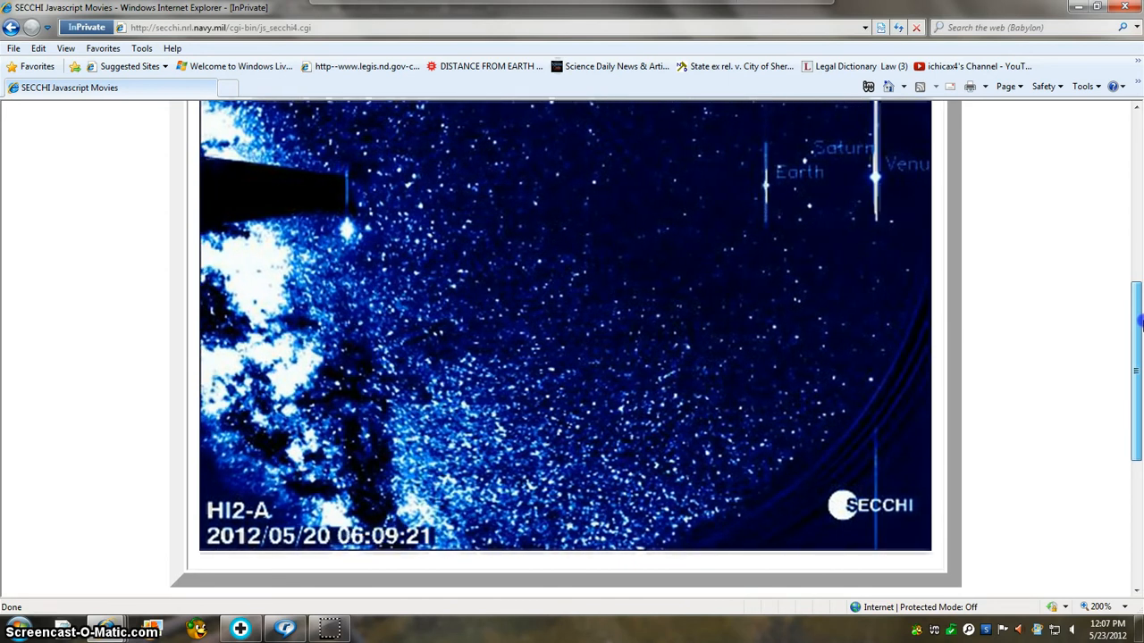
pyautogui.scroll(-3)
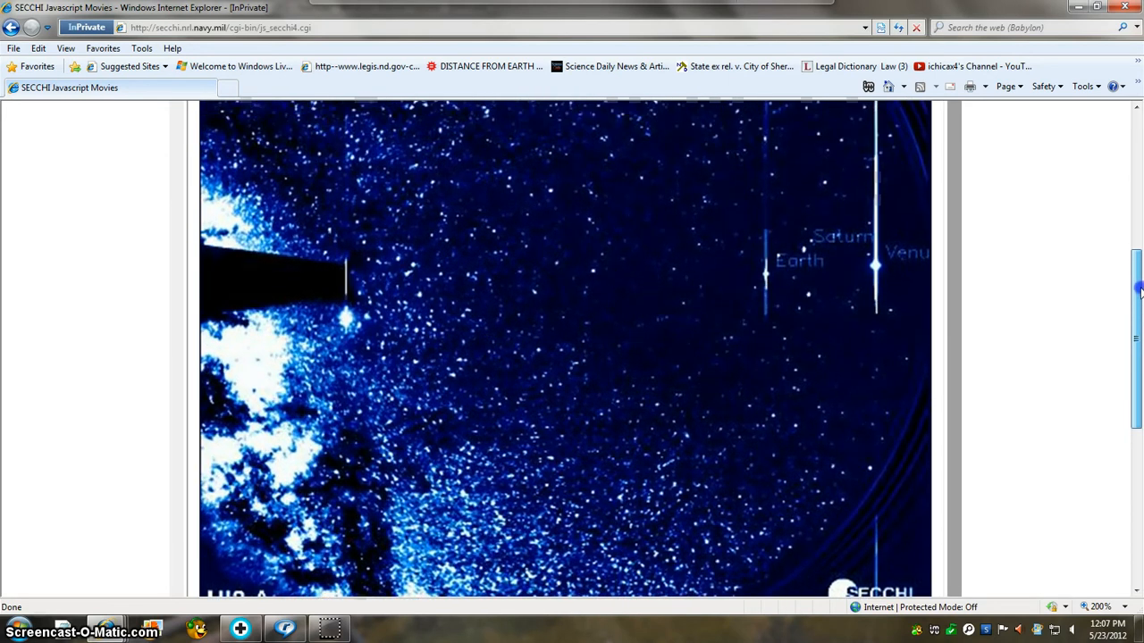
pyautogui.scroll(-3)
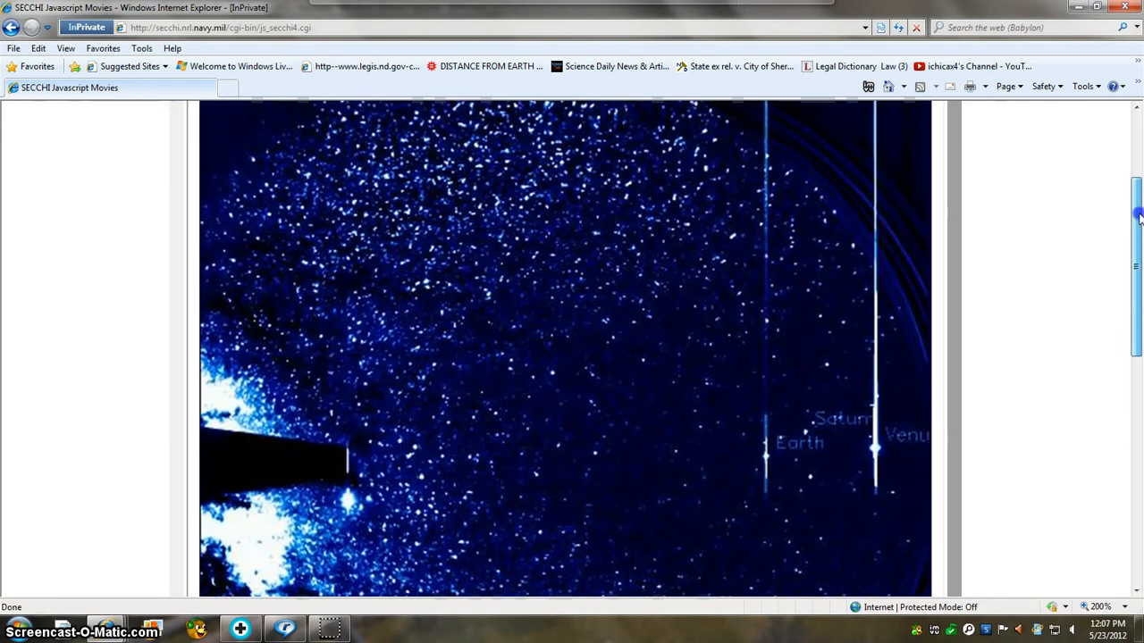
pyautogui.scroll(-3)
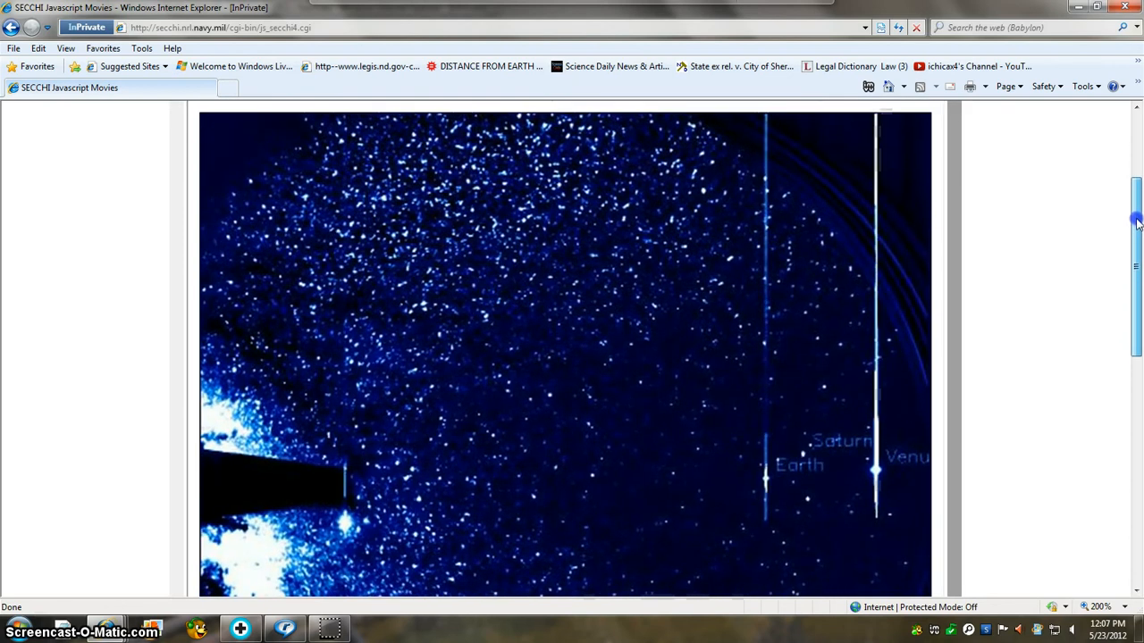
pyautogui.scroll(-3)
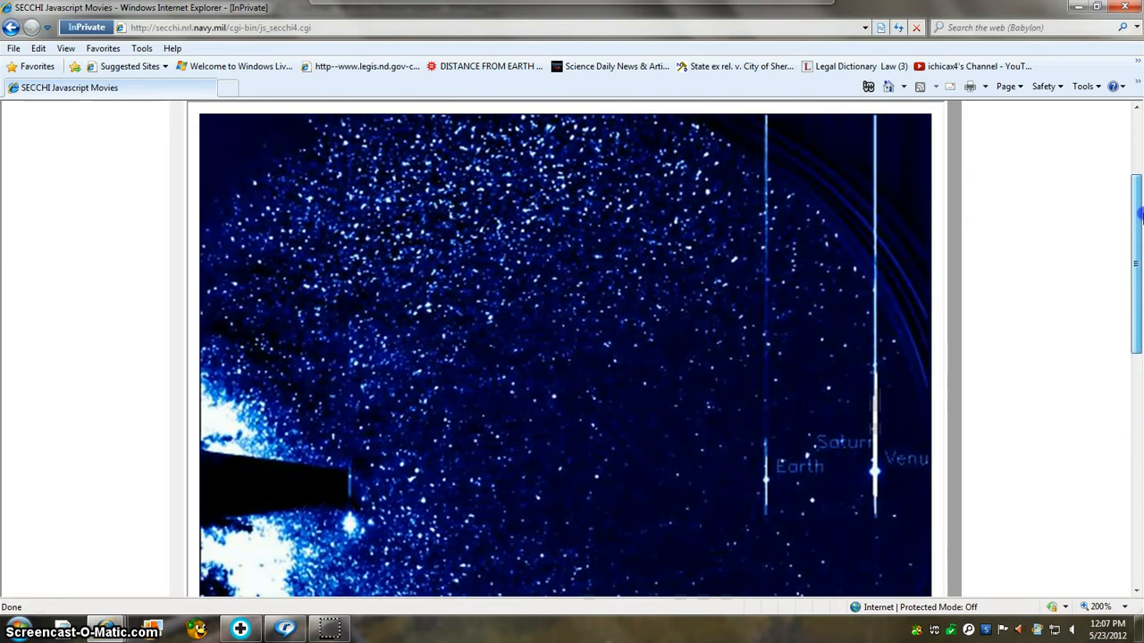
pyautogui.scroll(-3)
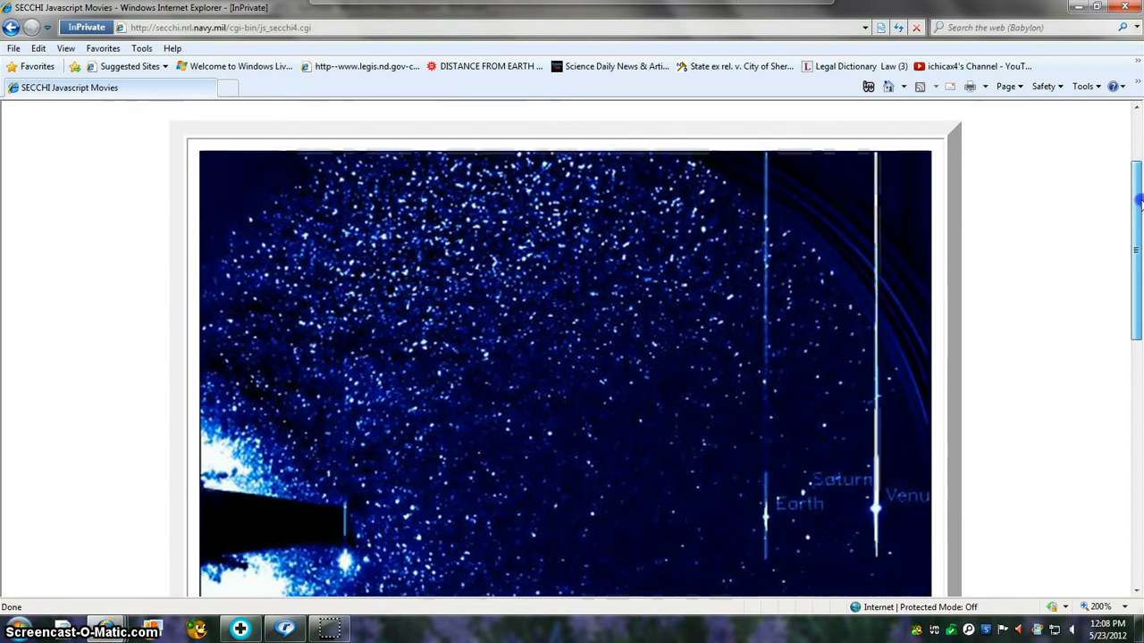
pyautogui.scroll(-3)
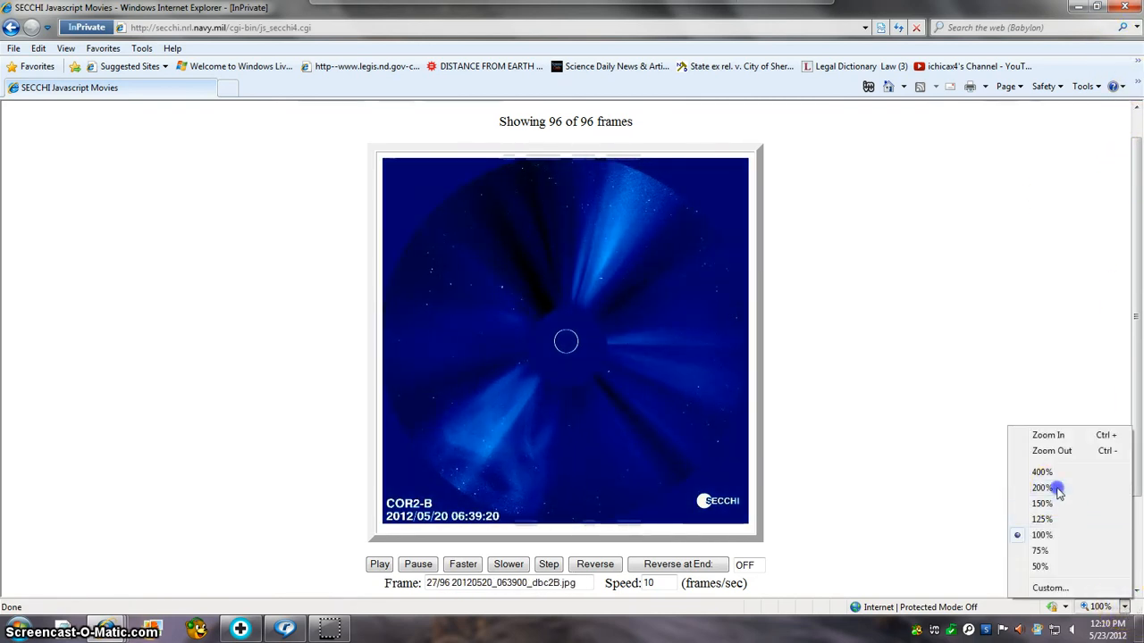
# - Zoom the page showing the COR2-B coronagraph movie to 200%
pyautogui.click(1042, 488)
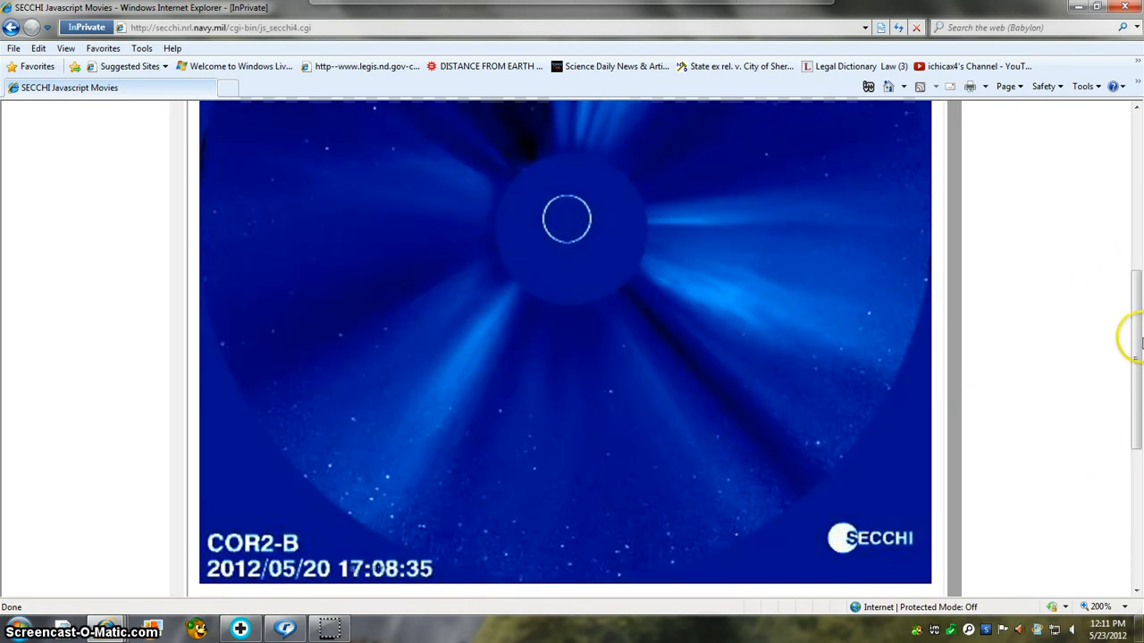
pyautogui.scroll(-3)
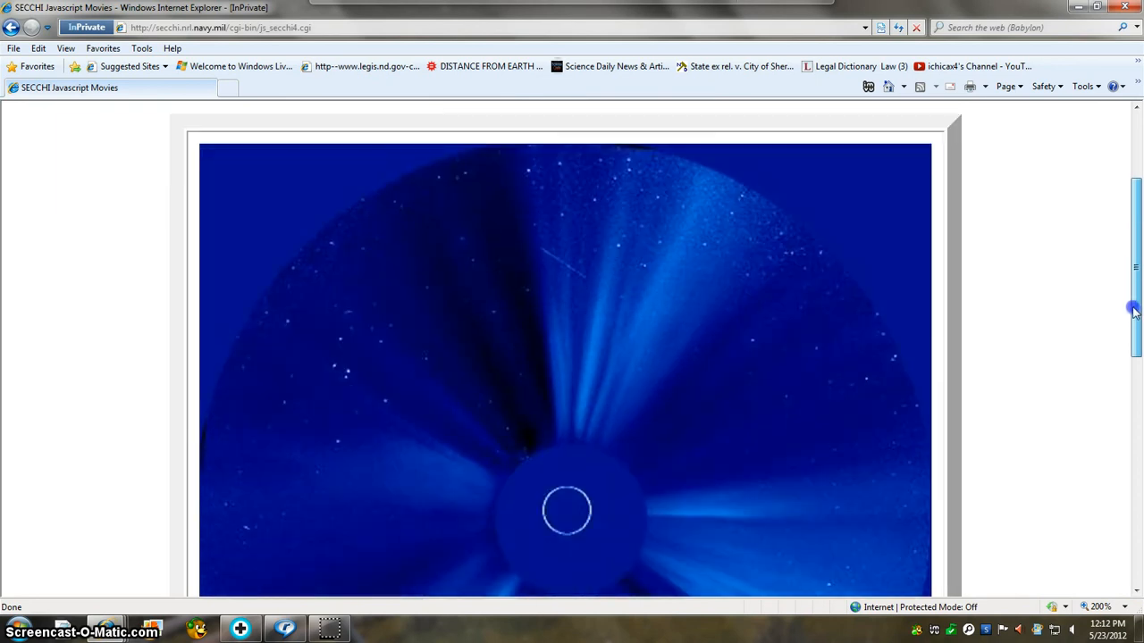
pyautogui.scroll(-3)
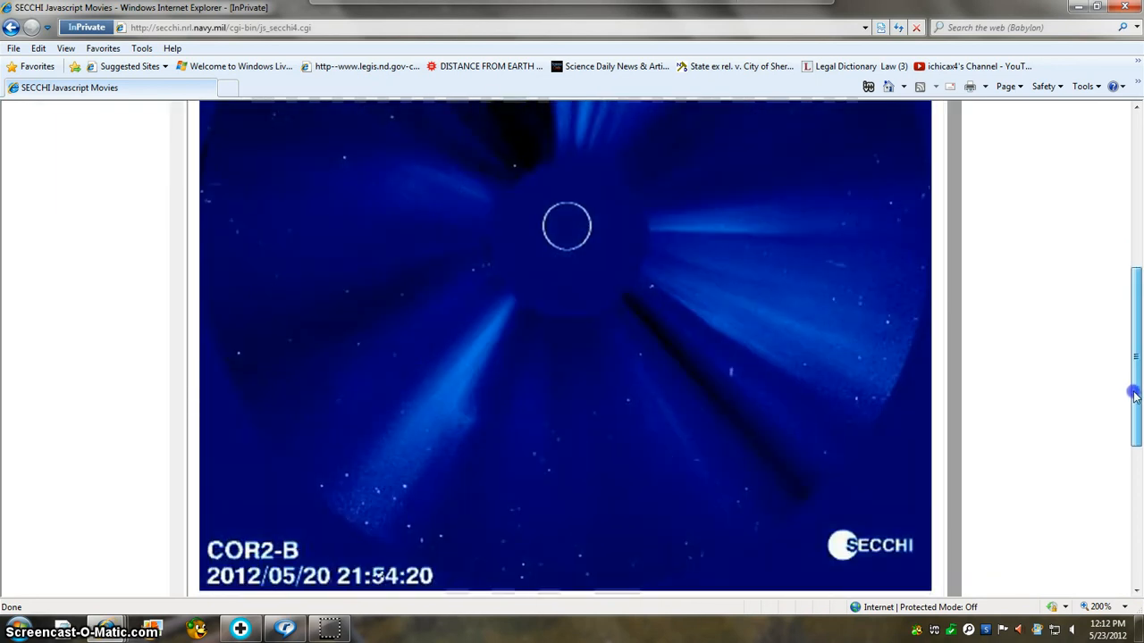